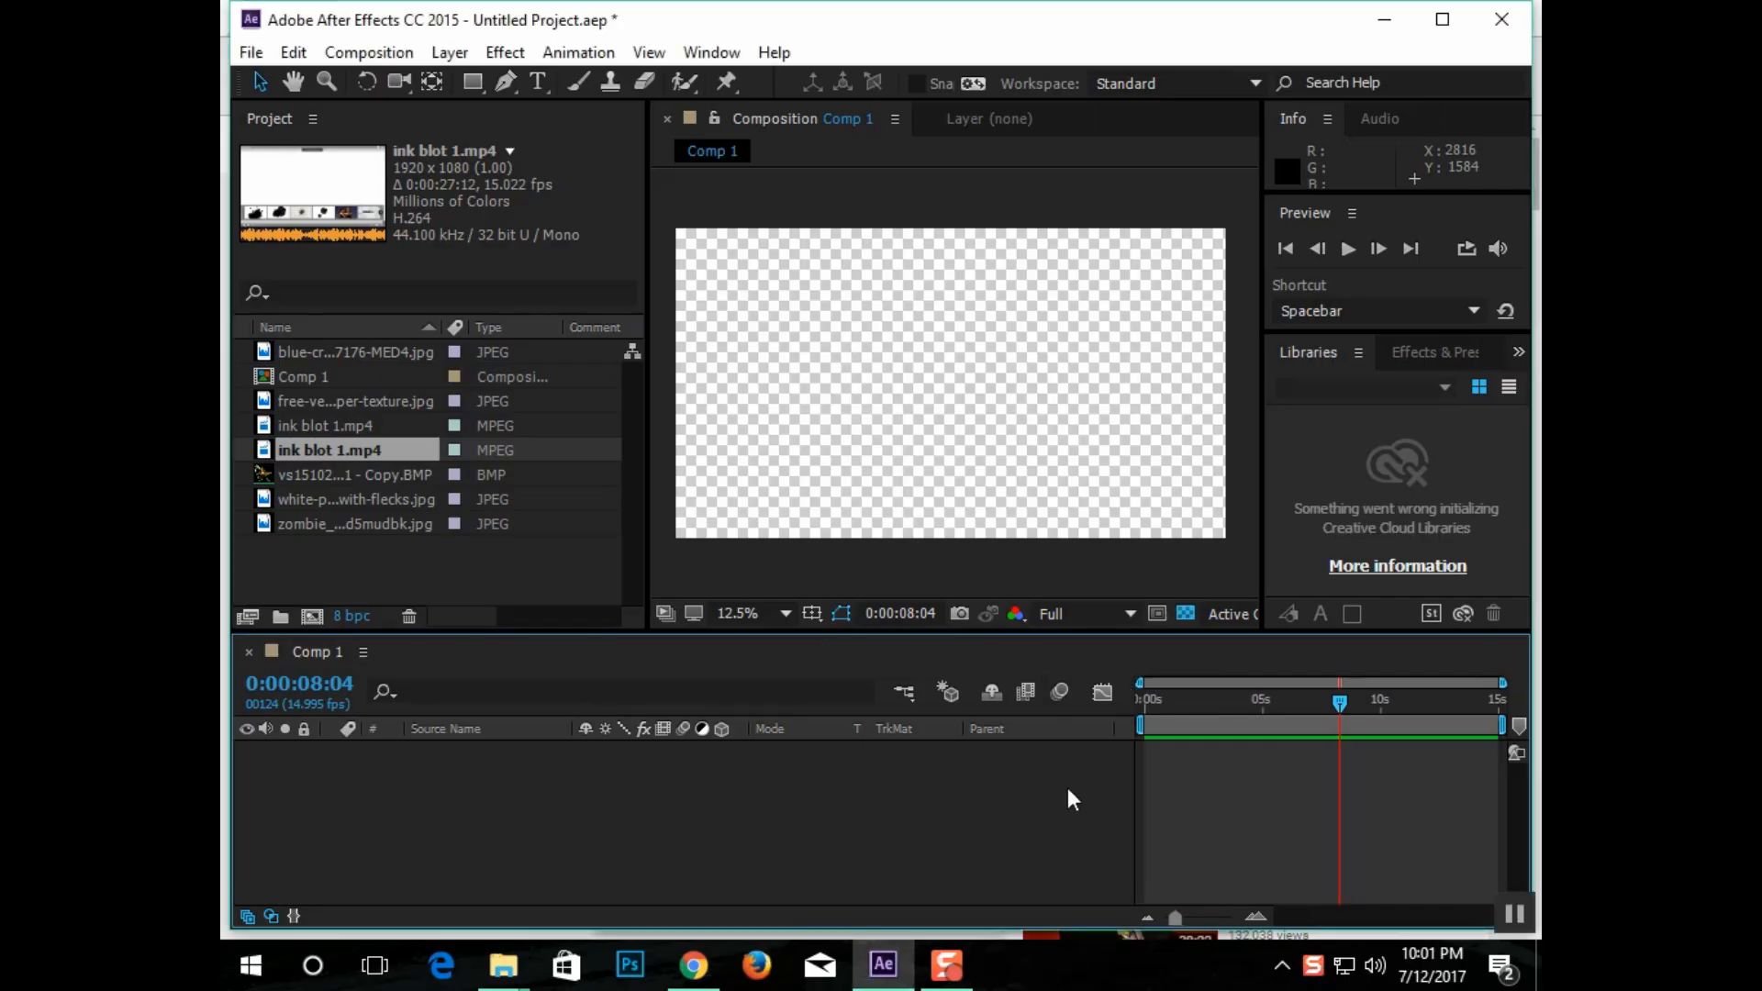
Step: Set Comp 1's current time back to 0:00:00:00 on the timeline ruler
left_click(1261, 701)
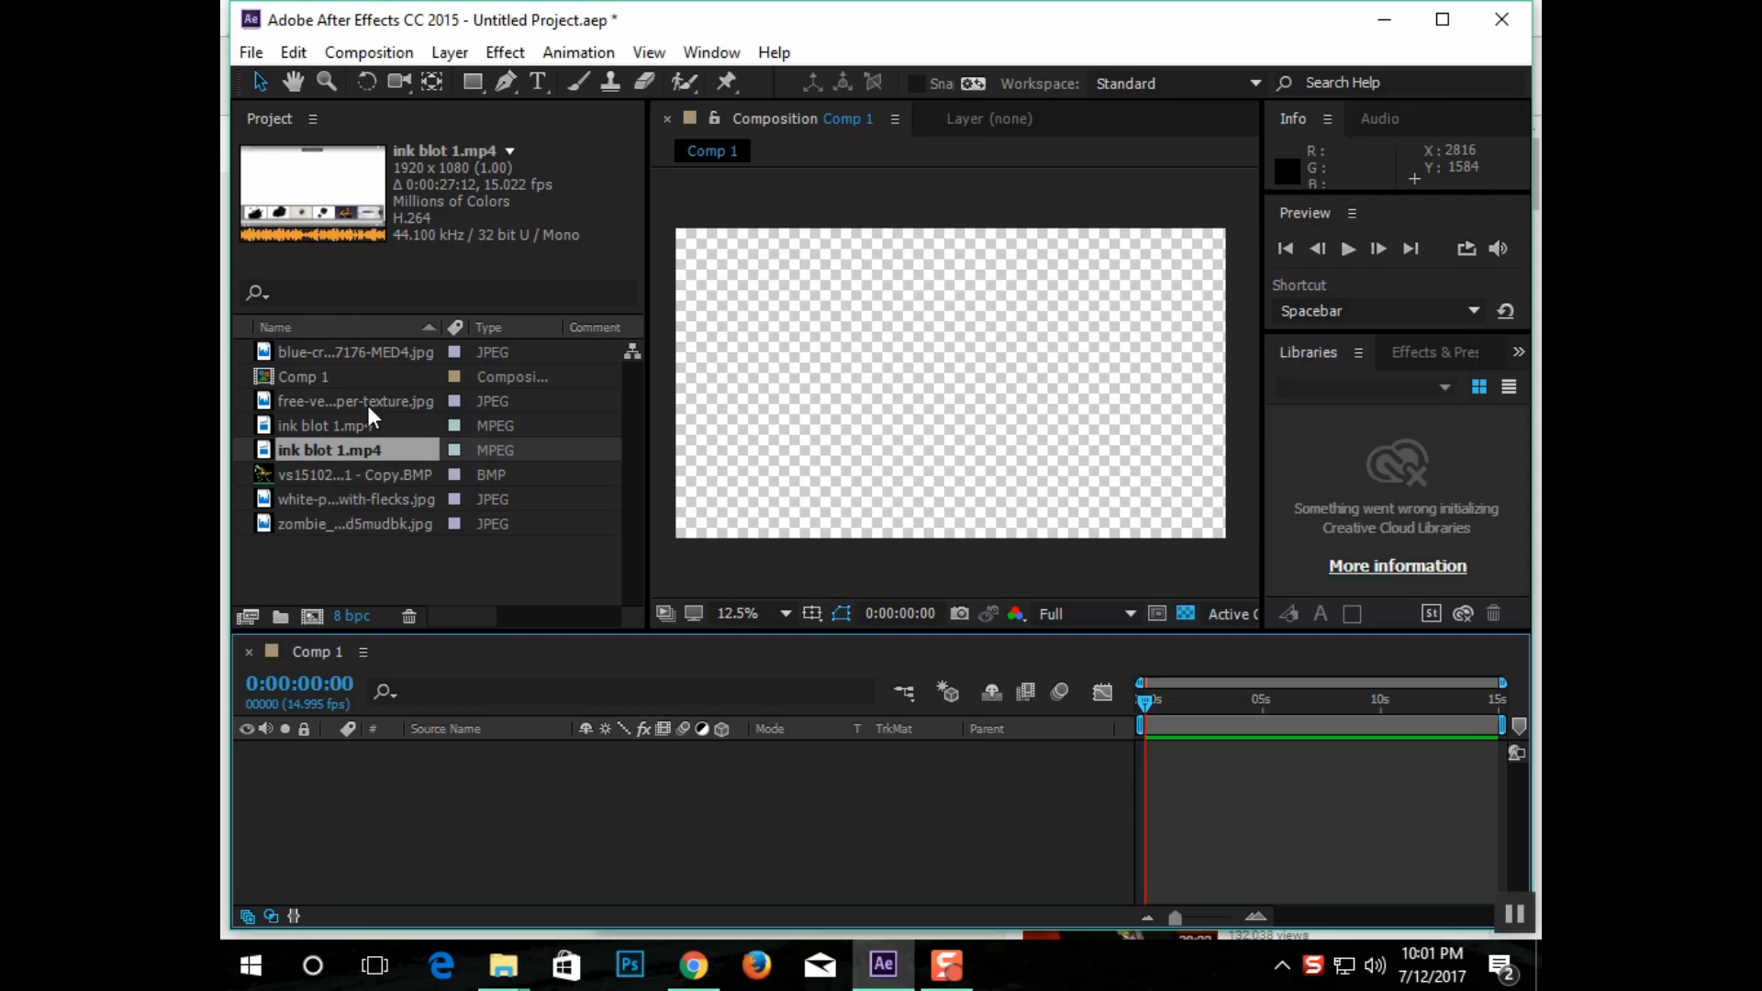
mouse_move(362, 434)
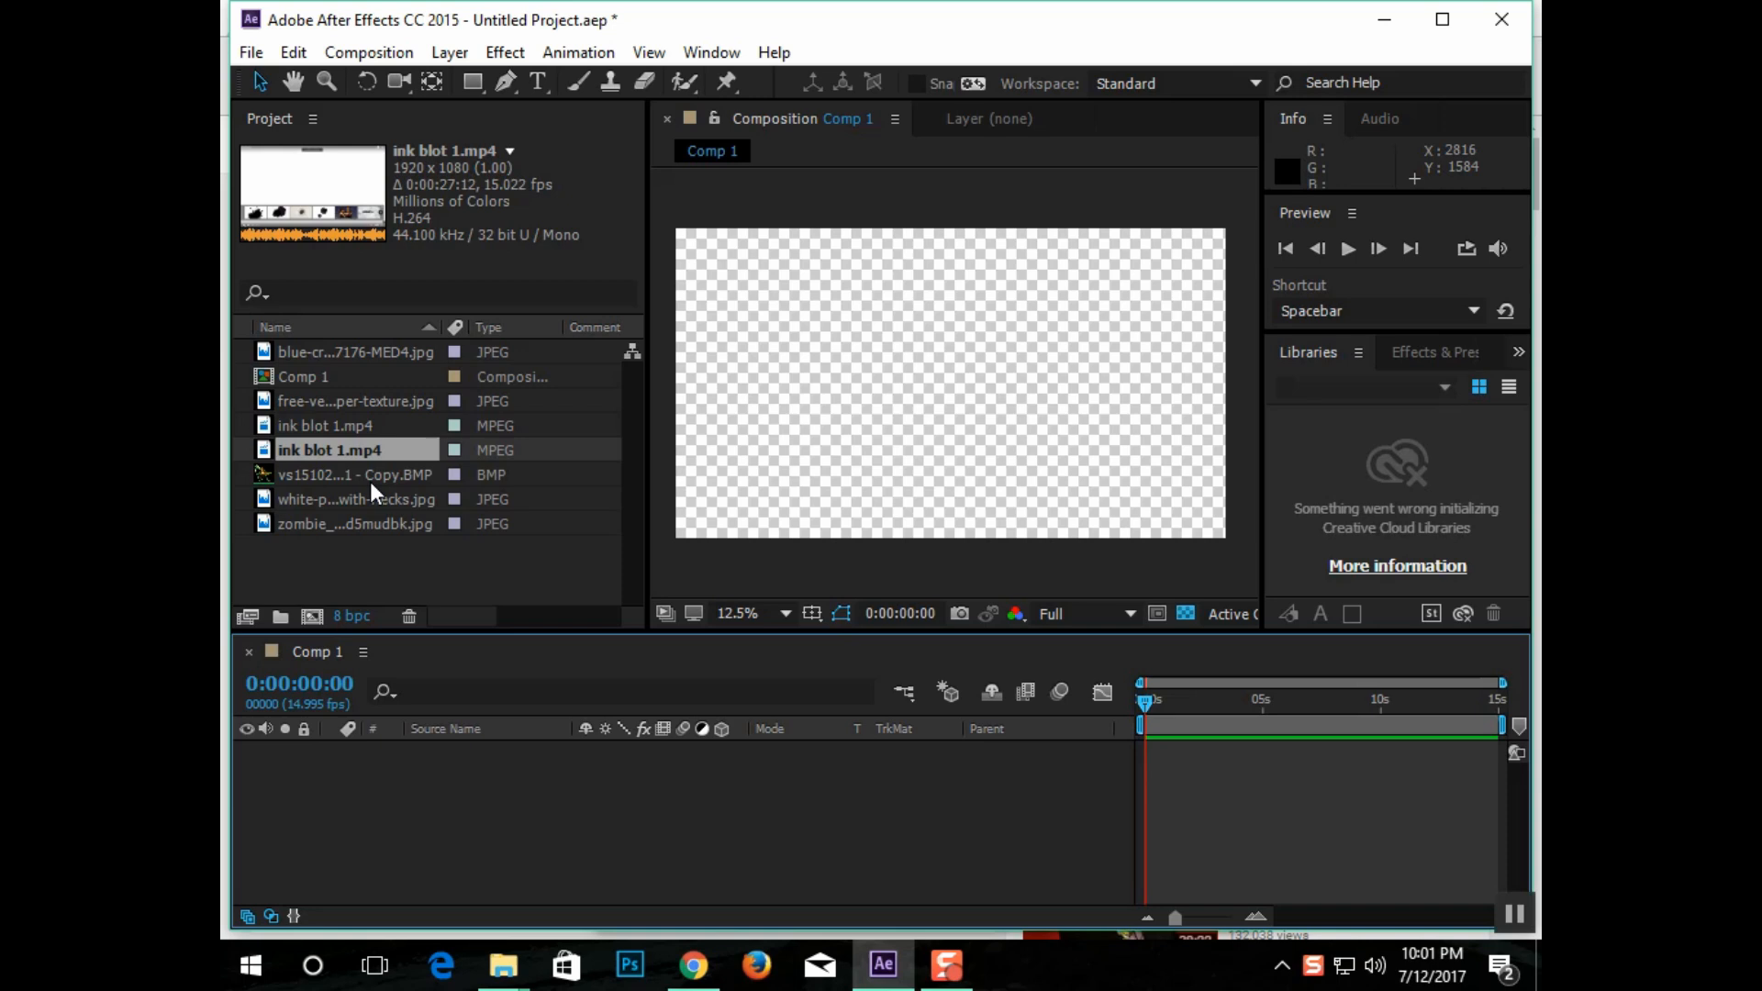
Step: Add the paper texture JPG to Comp 1, then pick the blue creek river JPG to layer above it
left_click(354, 402)
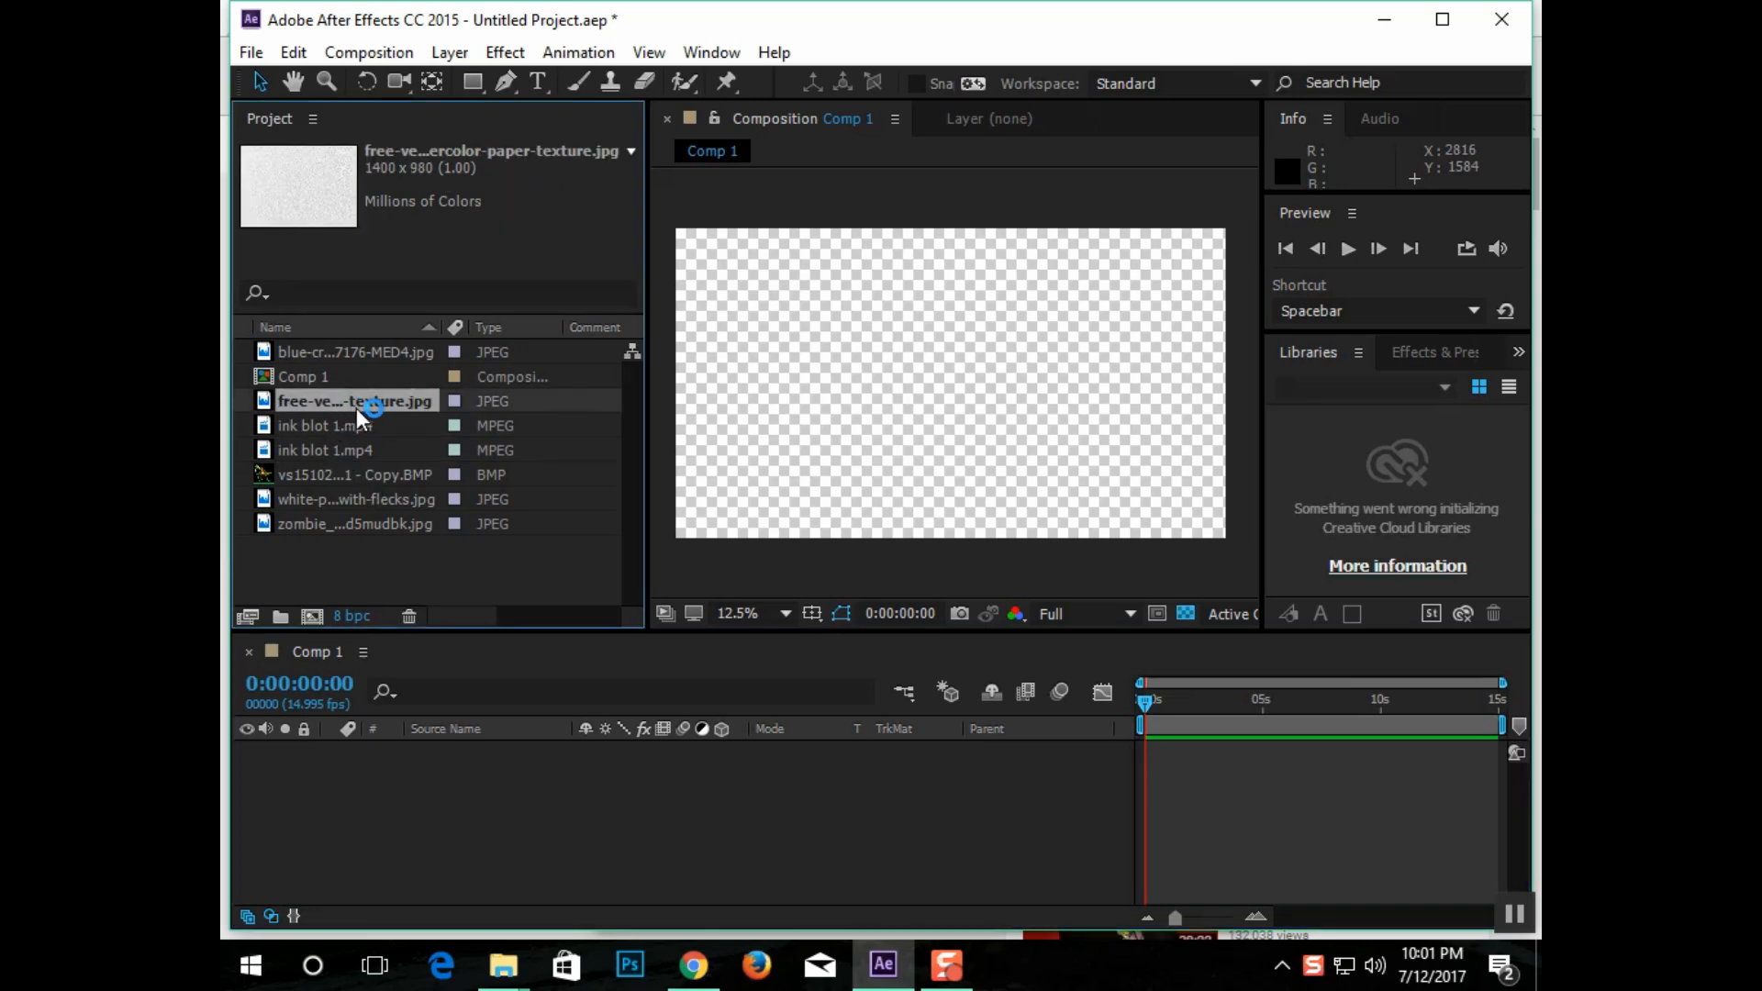
left_click_drag(354, 401, 950, 385)
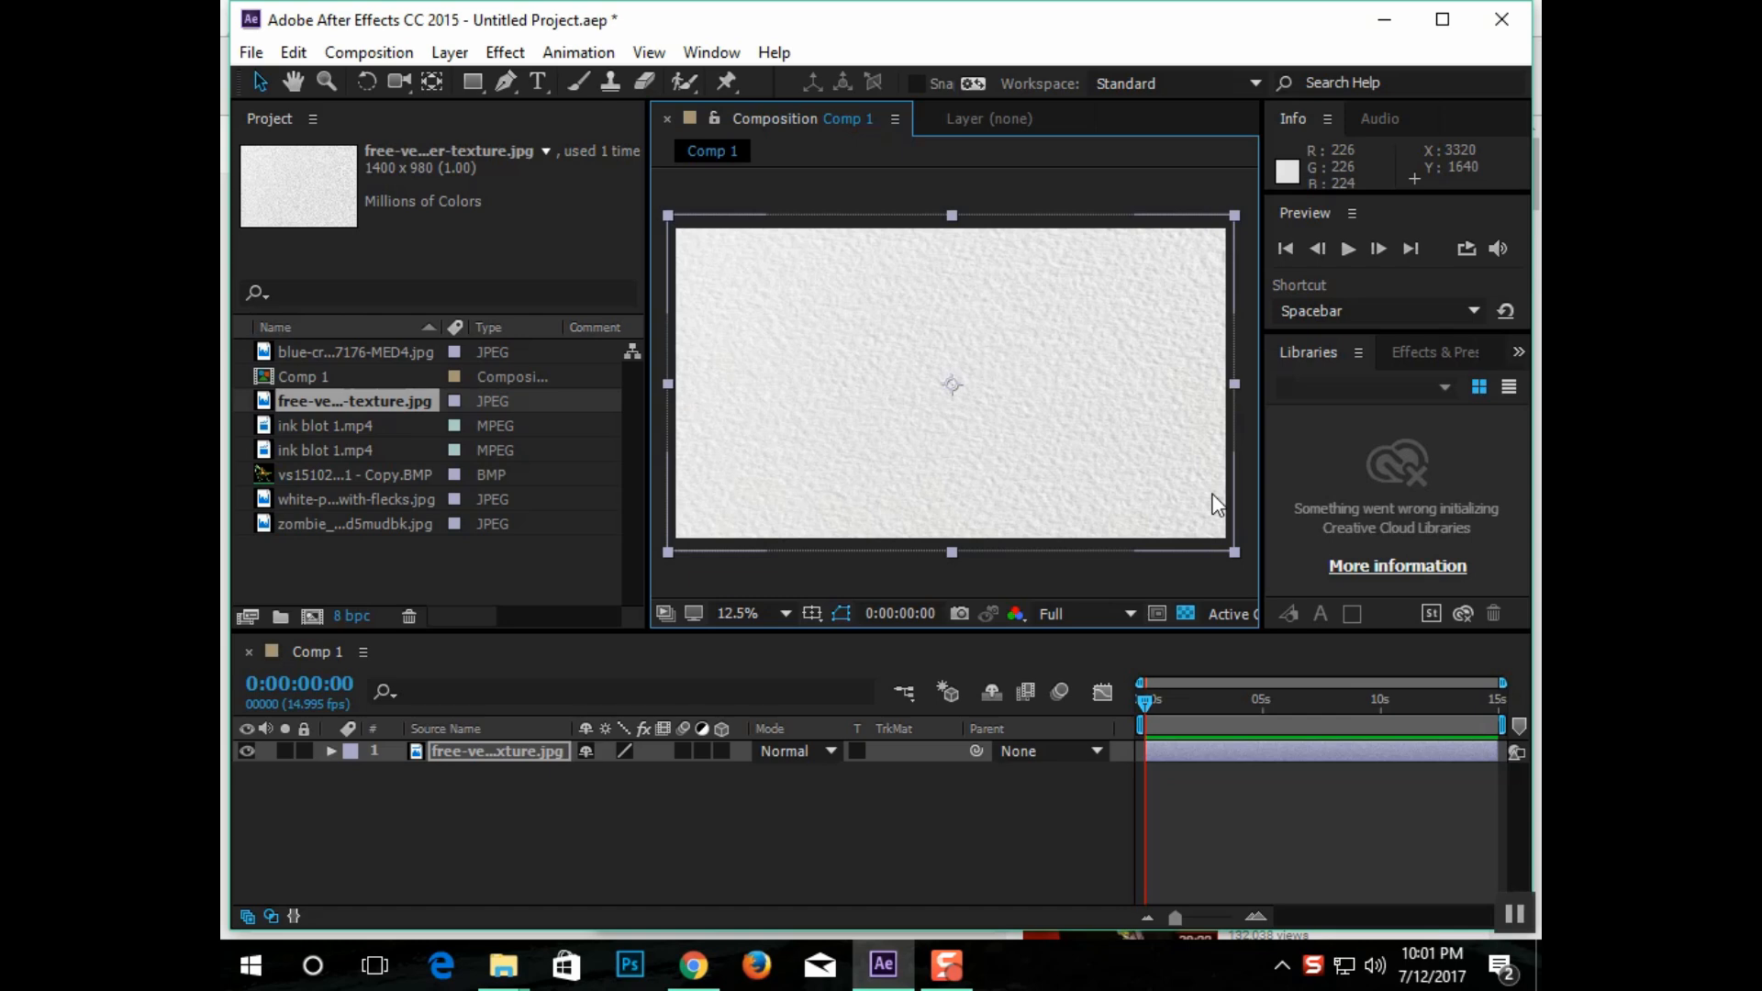
mouse_move(844, 528)
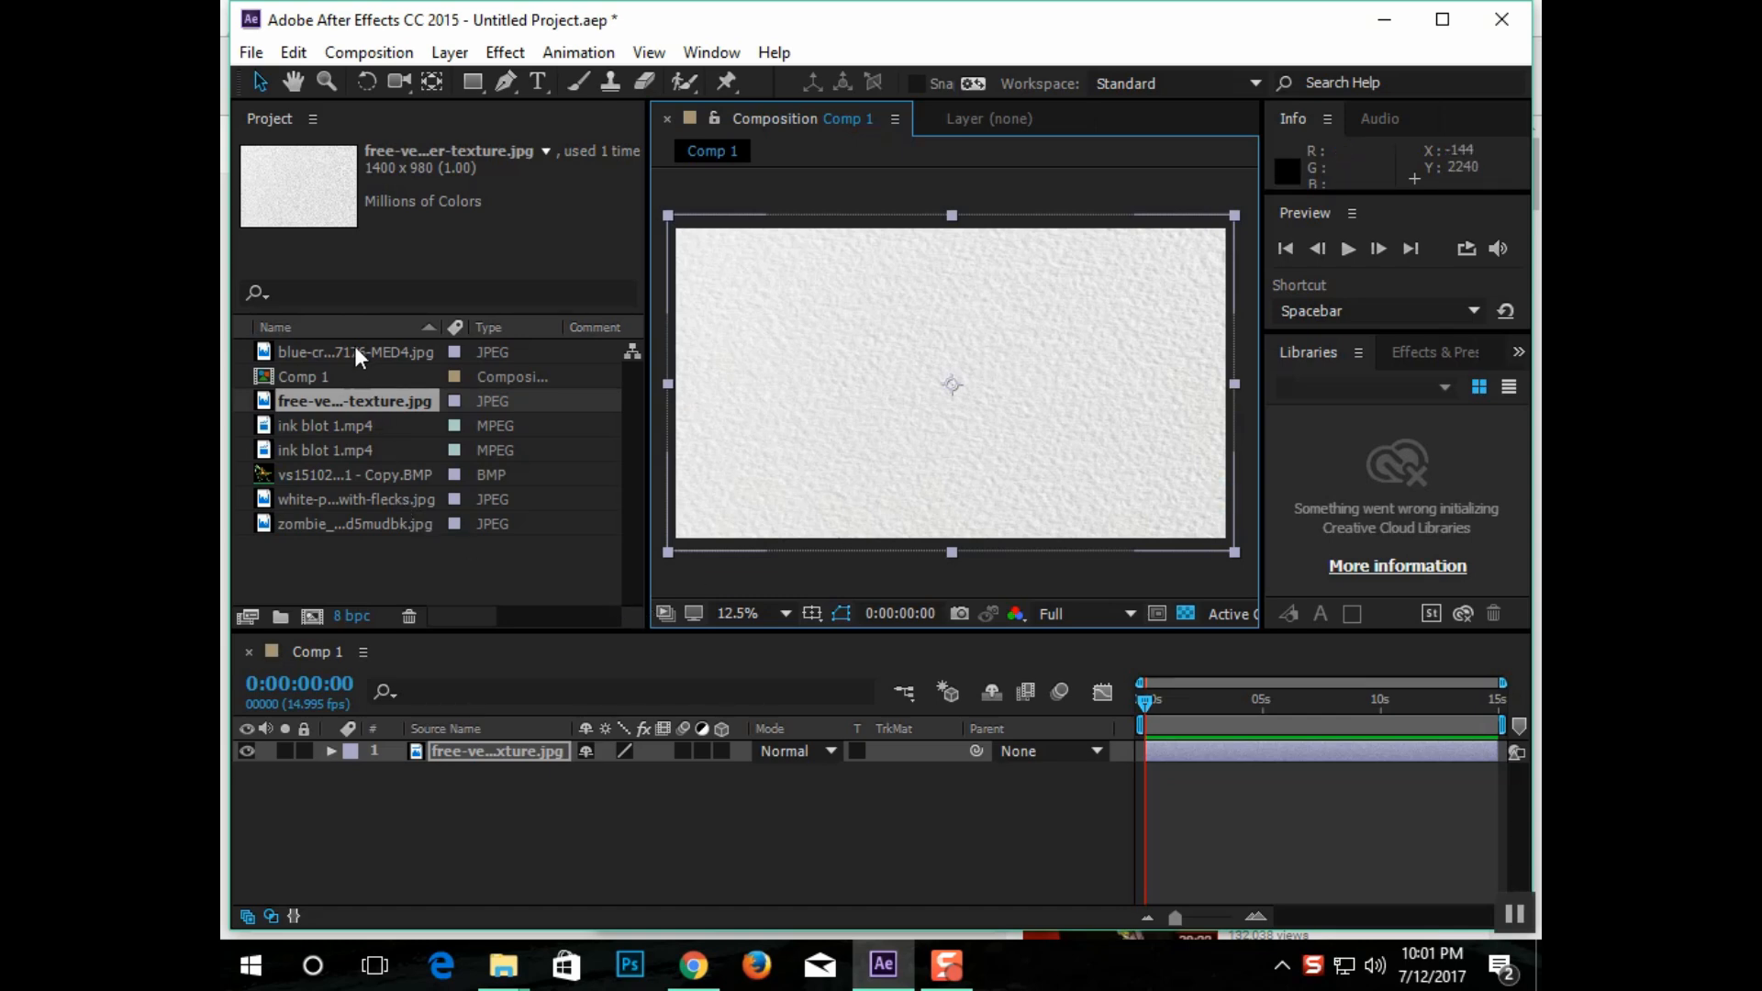
left_click(354, 353)
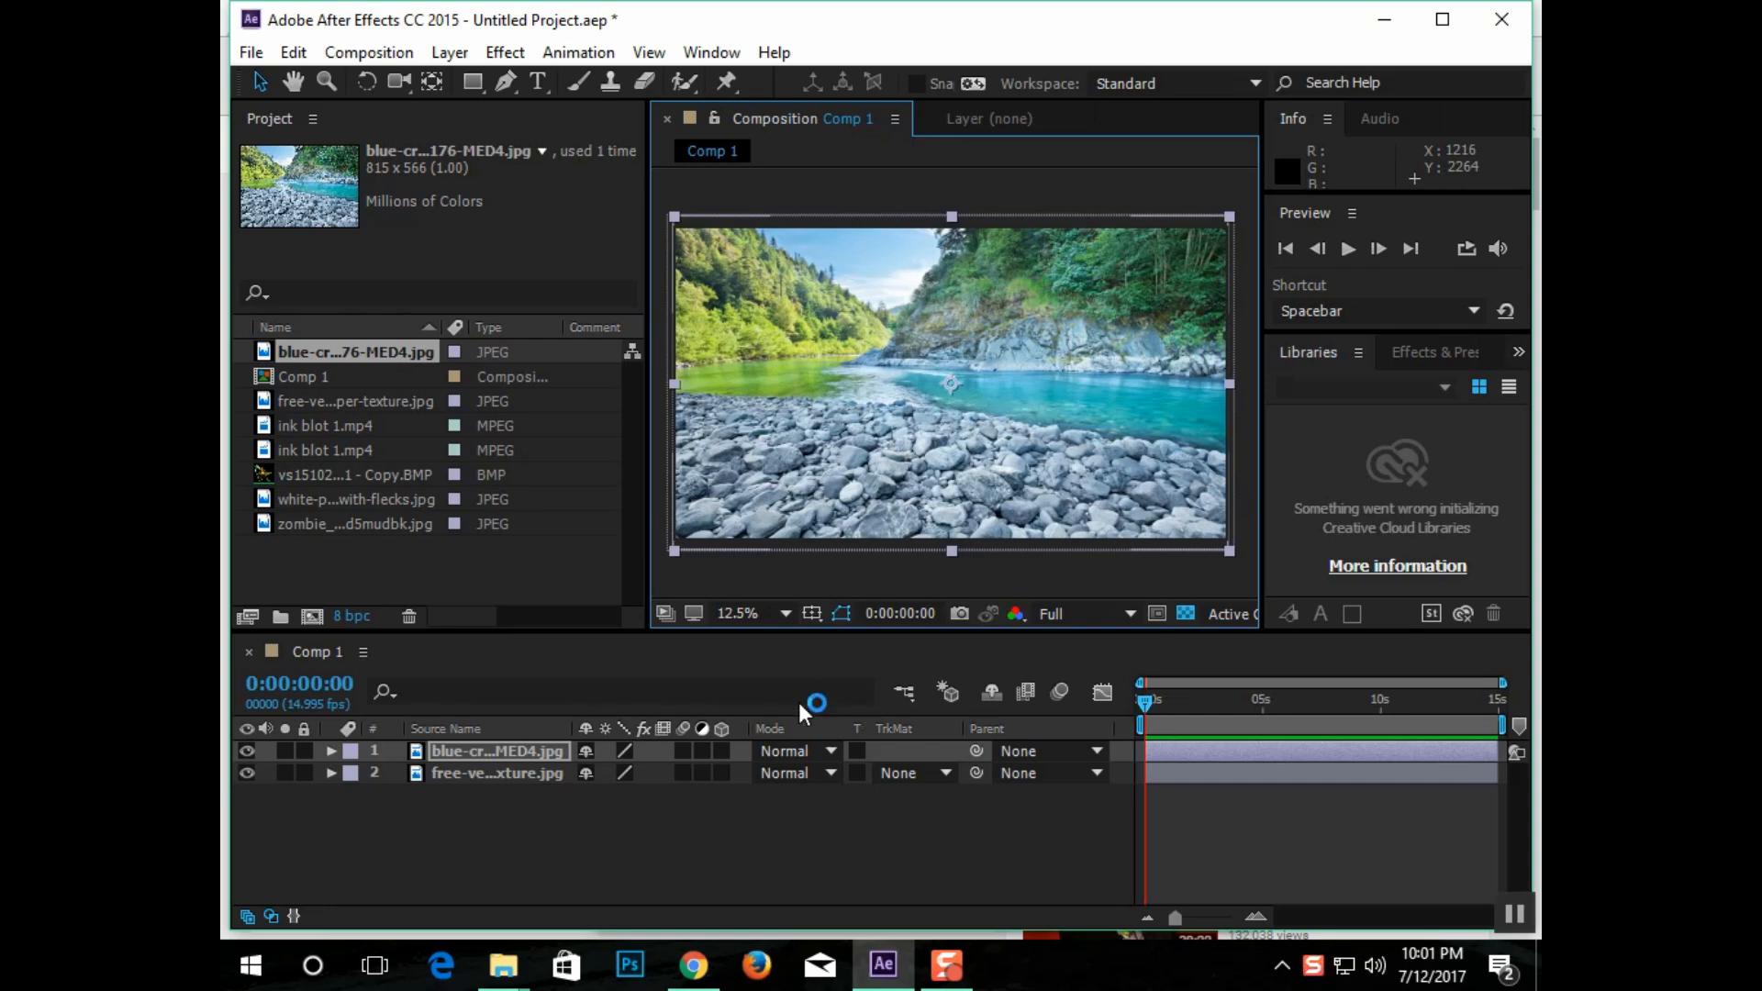
Step: Bring ink blot 1.mp4 in above the river photo as a 3D layer
left_click(327, 424)
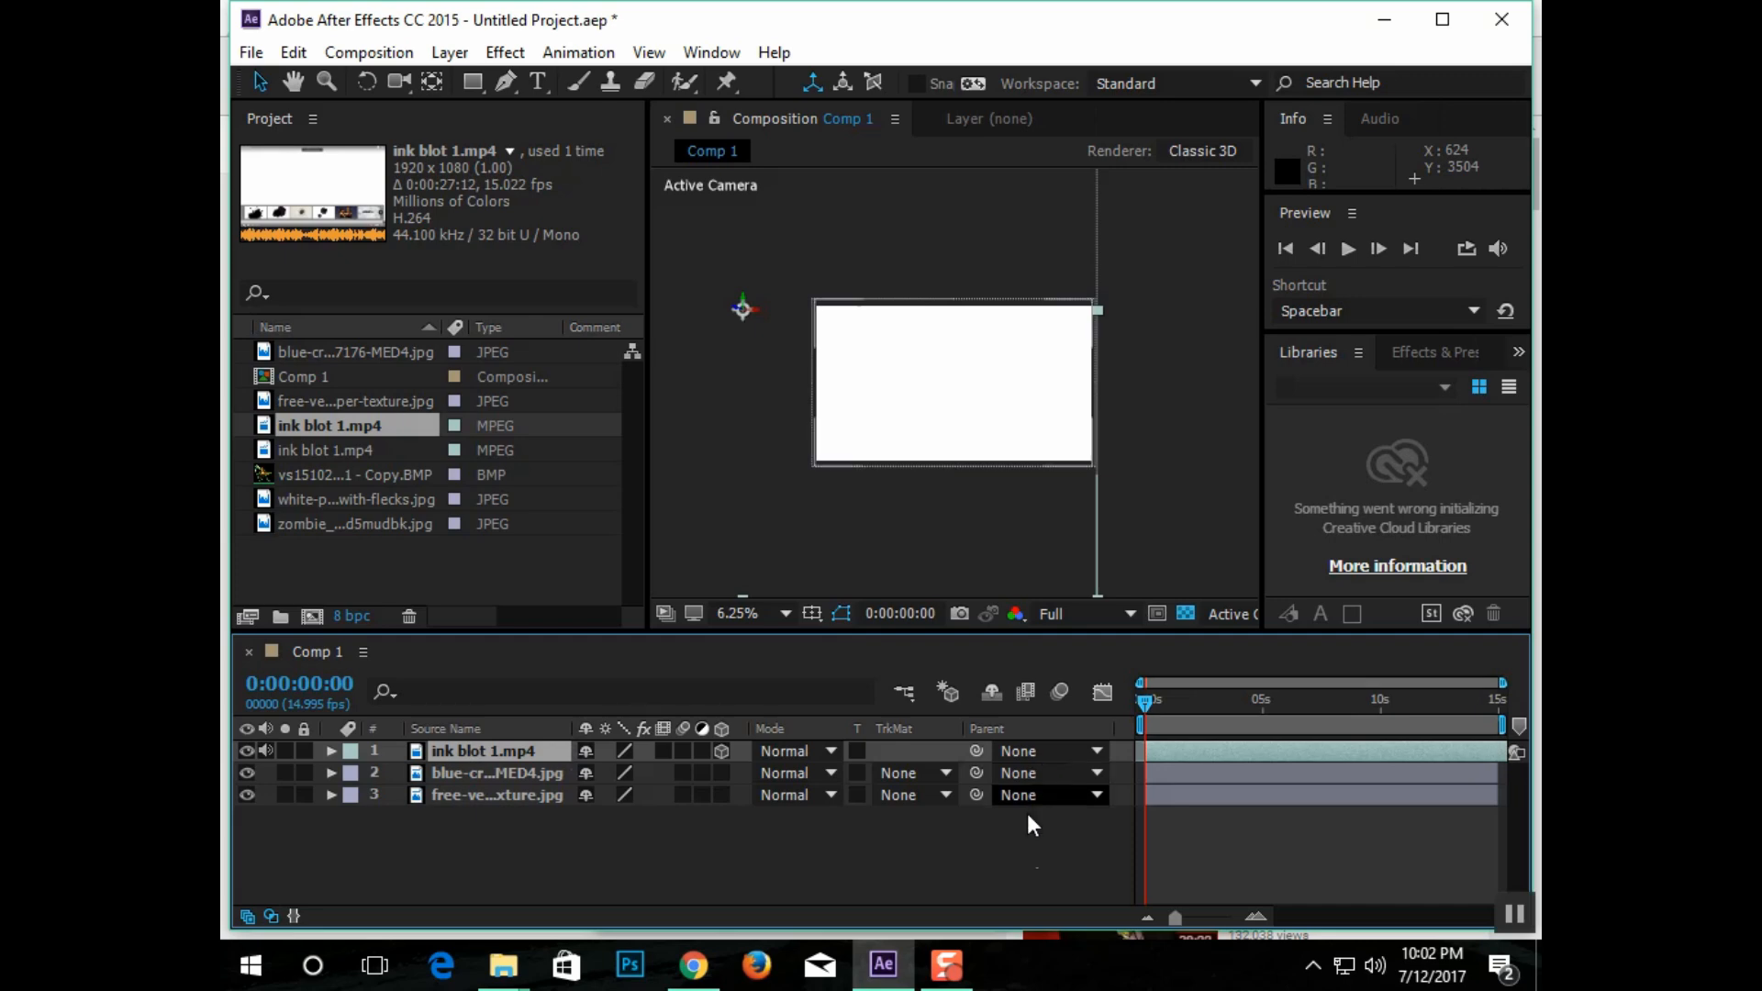
Step: Keyframe the ink blot layer's Position so it slides across the frame
left_click(332, 751)
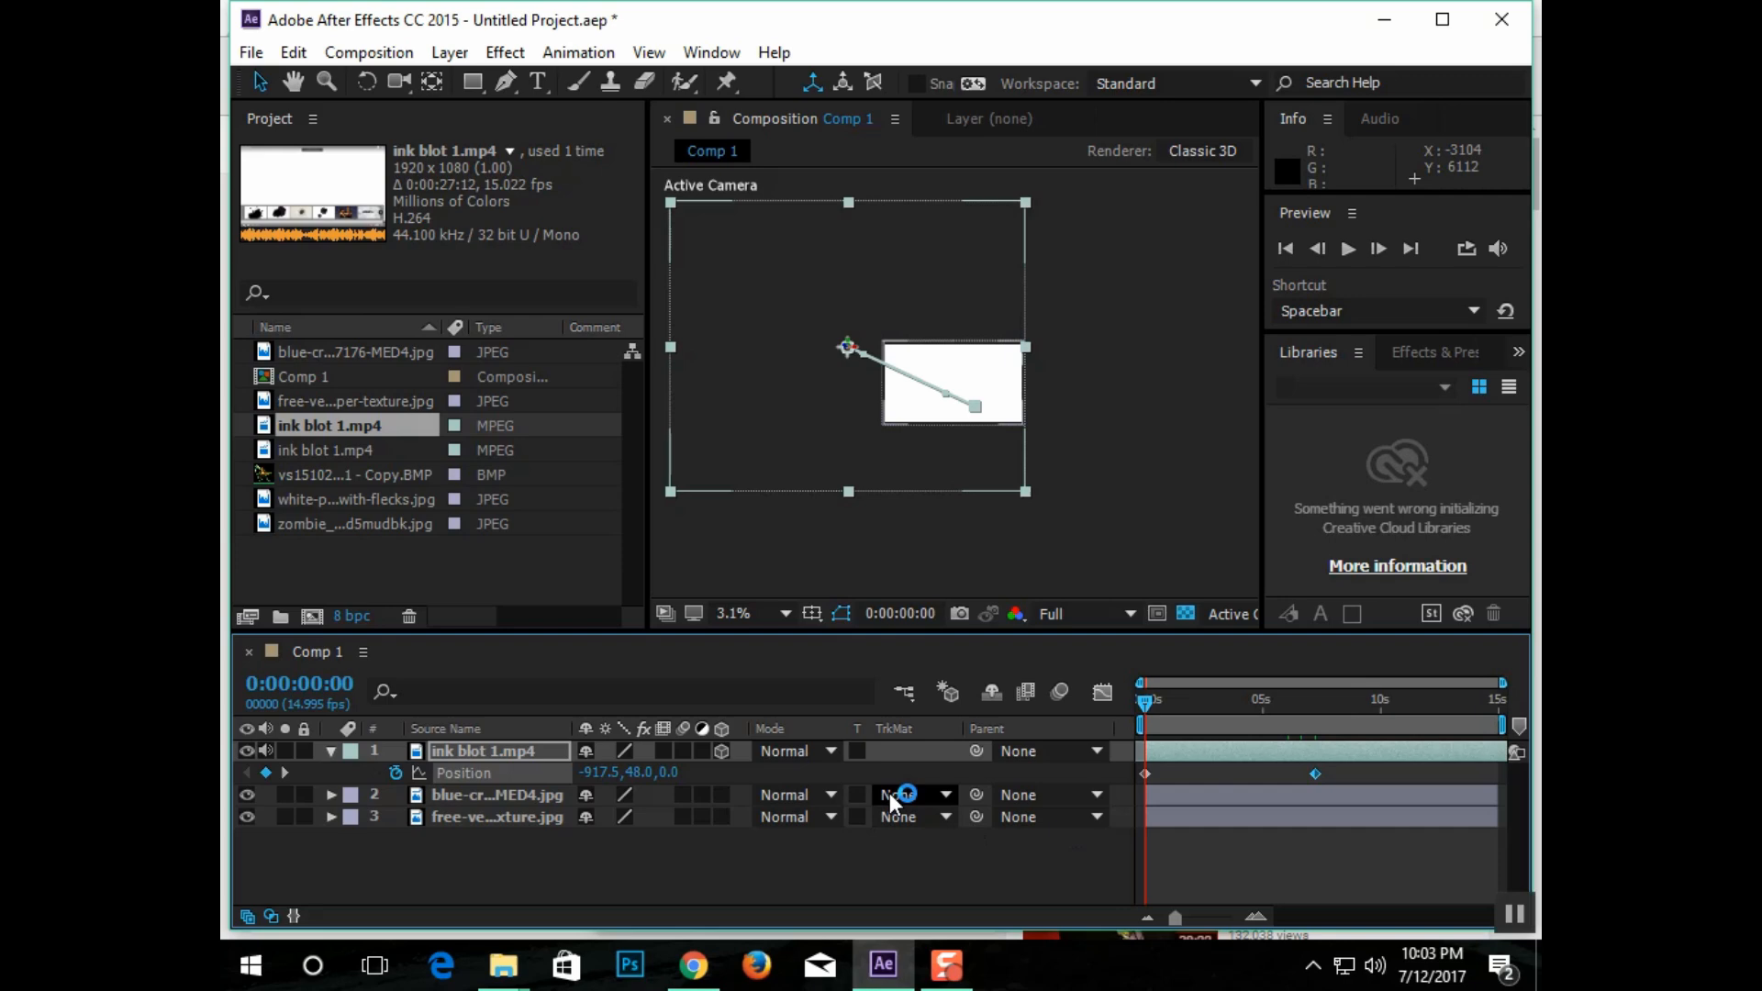
Step: Set the river layer's TrkMat to Luma Inverted Matte "ink blot 1.mp4", then pick the green-screen woman image
left_click(910, 794)
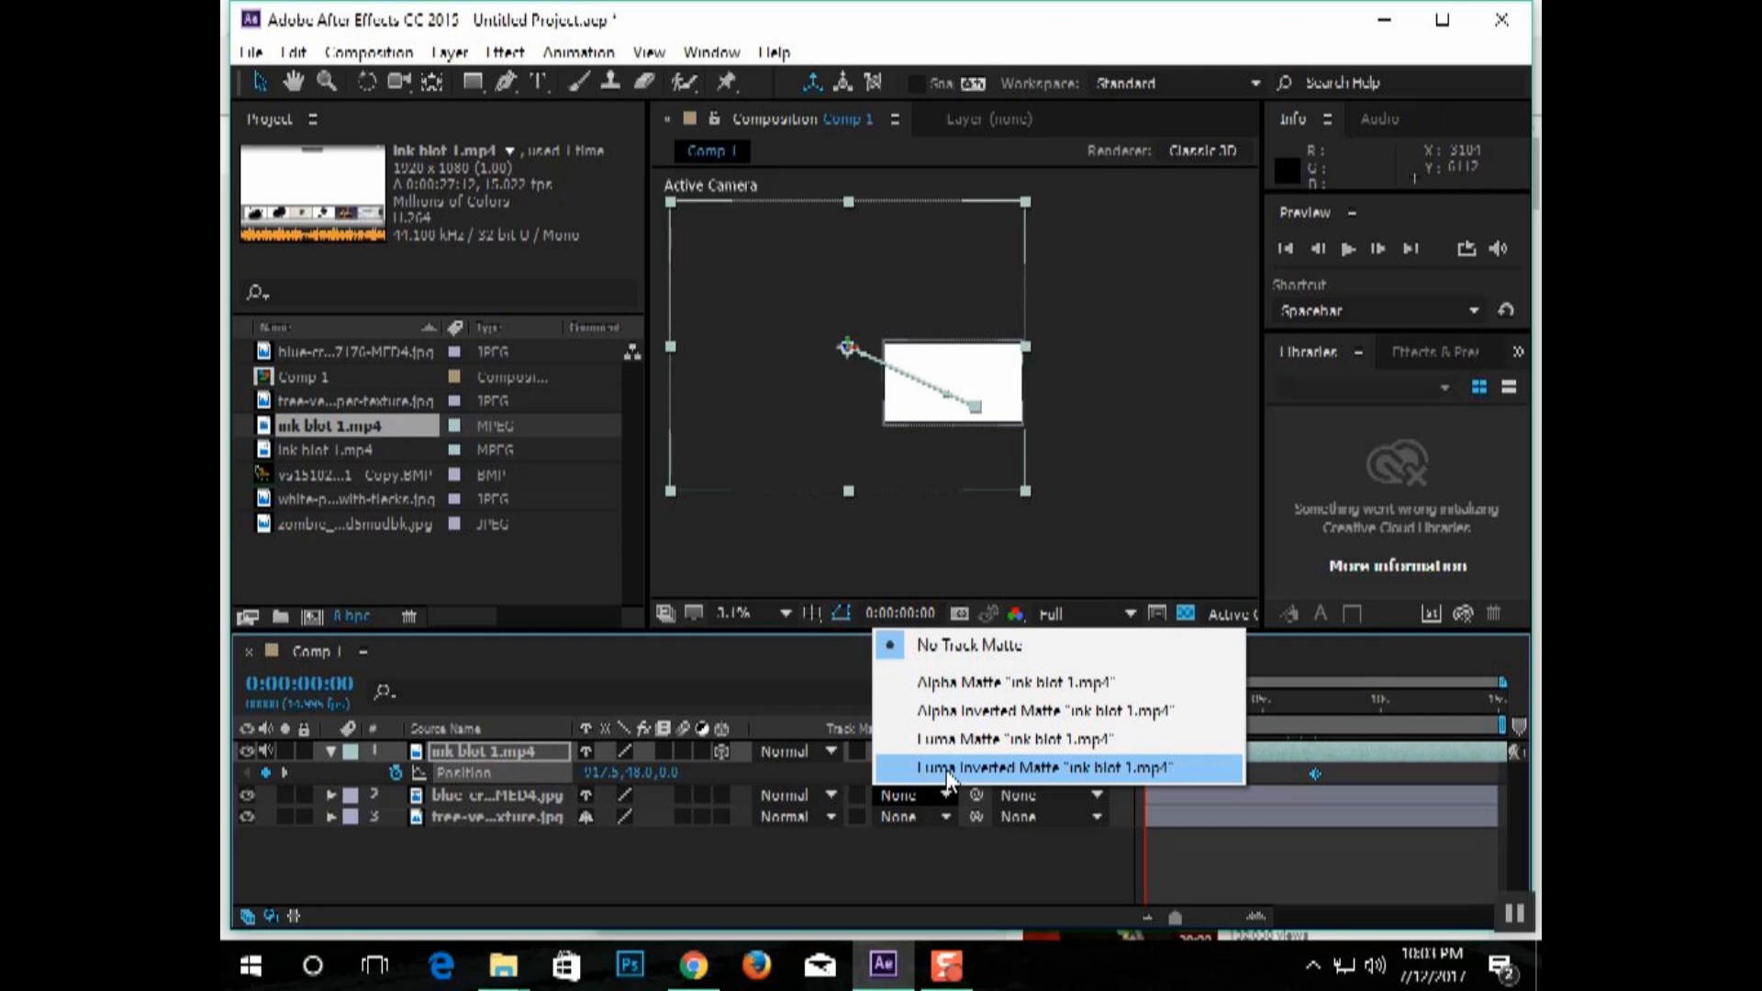
left_click(1063, 767)
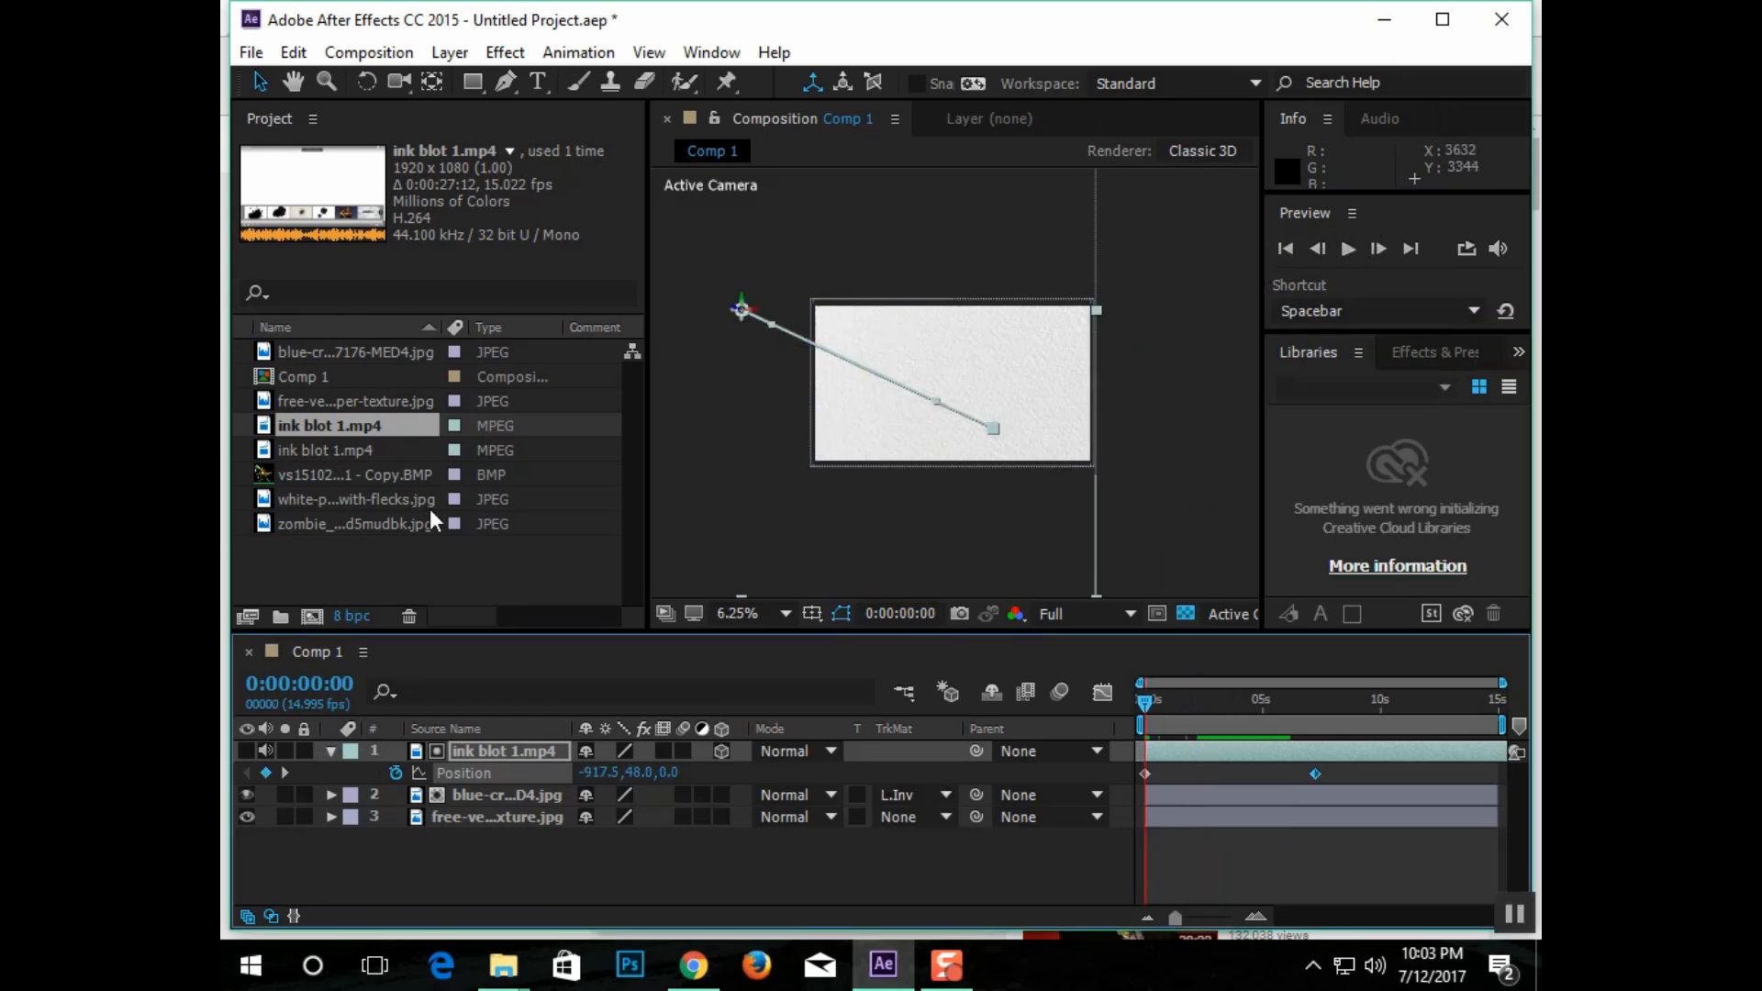
left_click(356, 474)
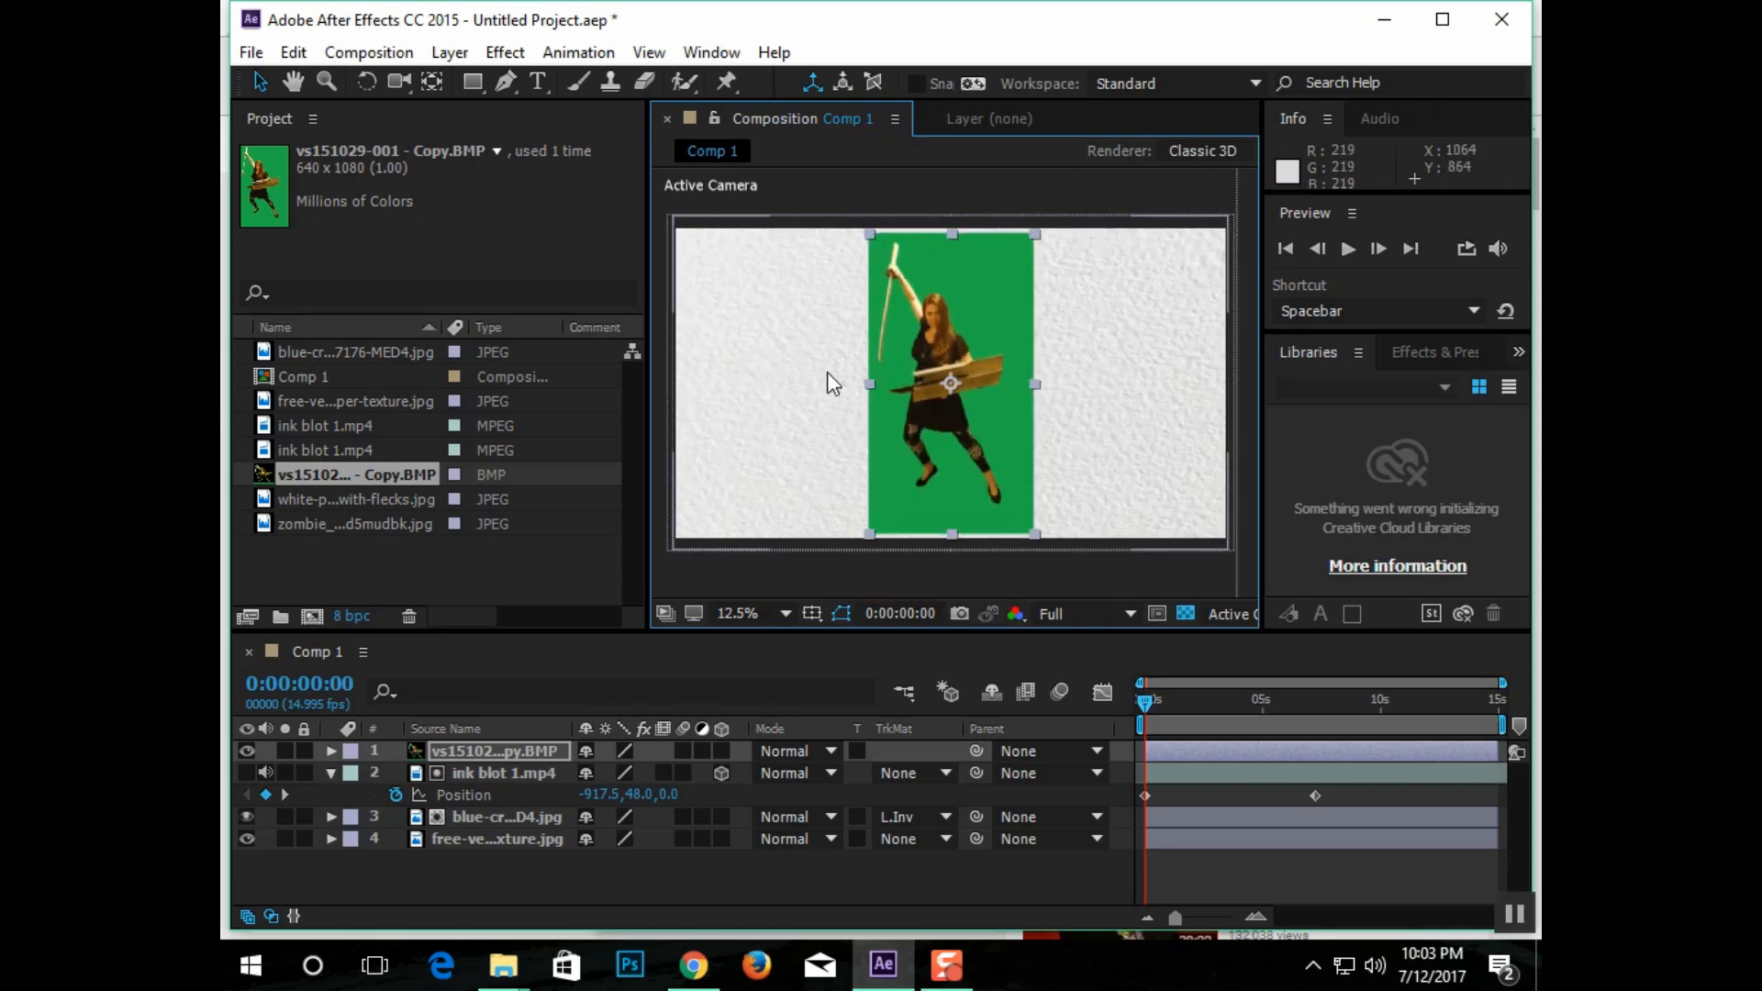
Step: Apply Keying > Keylight (1.2) to the woman layer to remove her green background
left_click(503, 51)
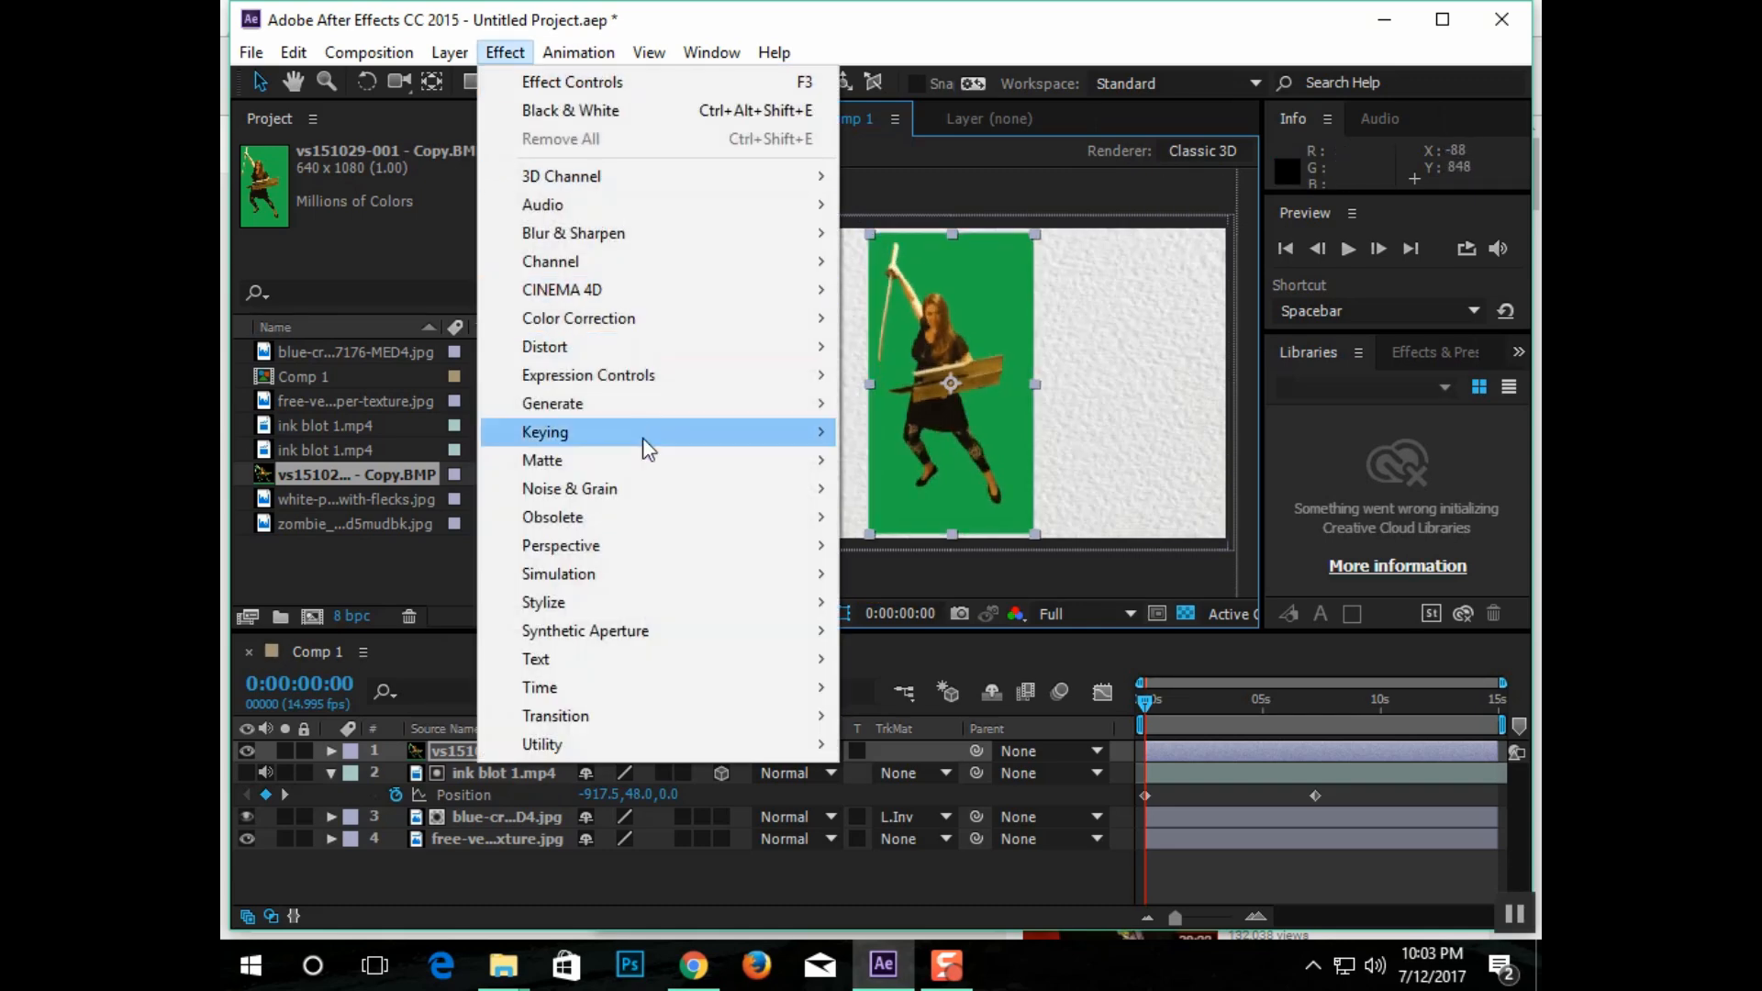
mouse_move(545, 431)
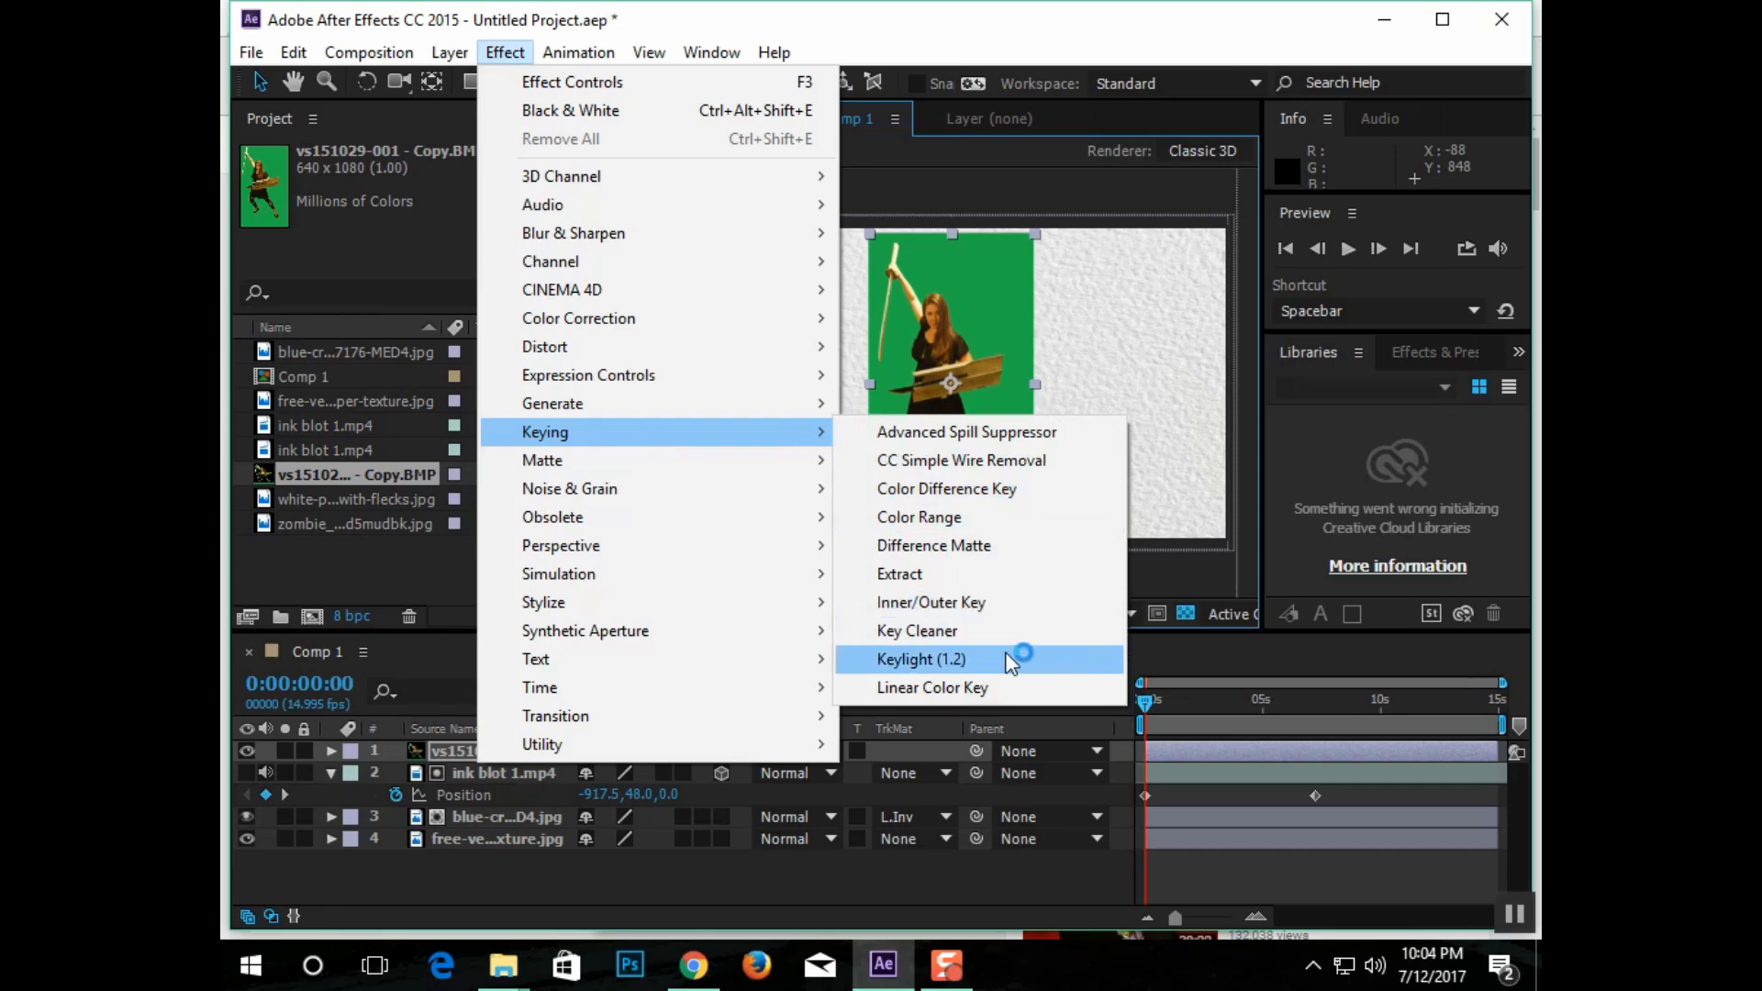
left_click(920, 659)
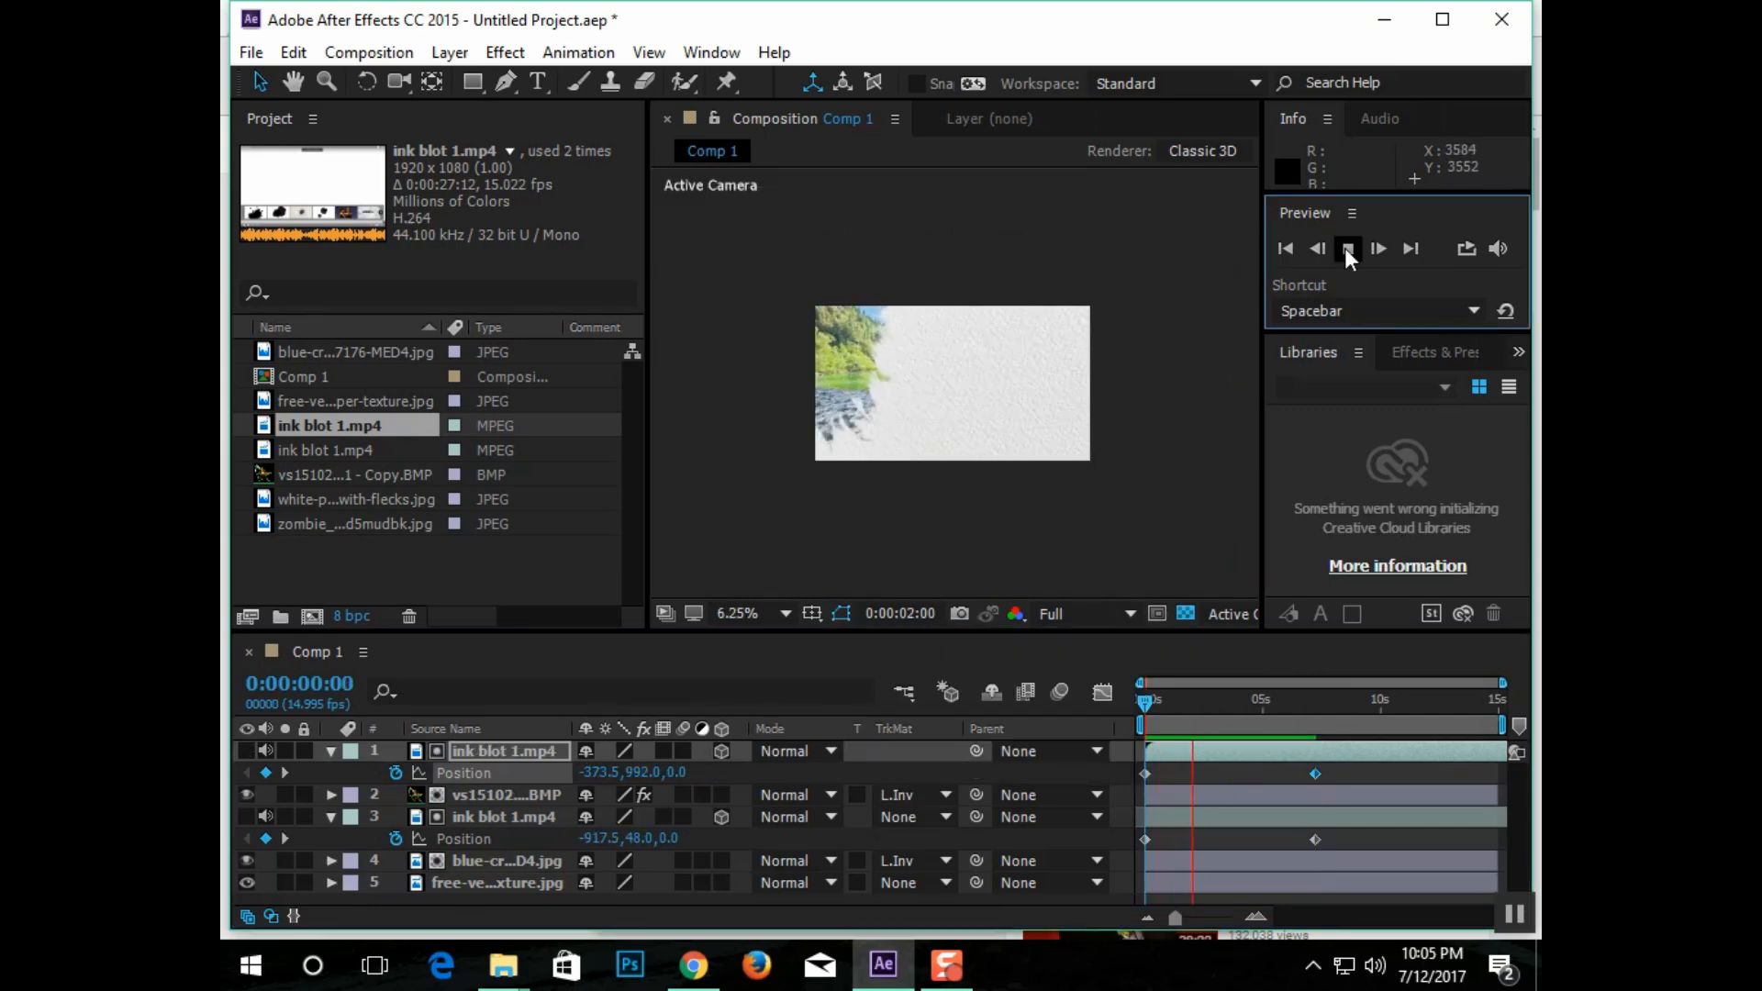
Step: Preview the ink blot reveal and stop around 0:00:06:09 with the woman fully revealed
left_click(1347, 248)
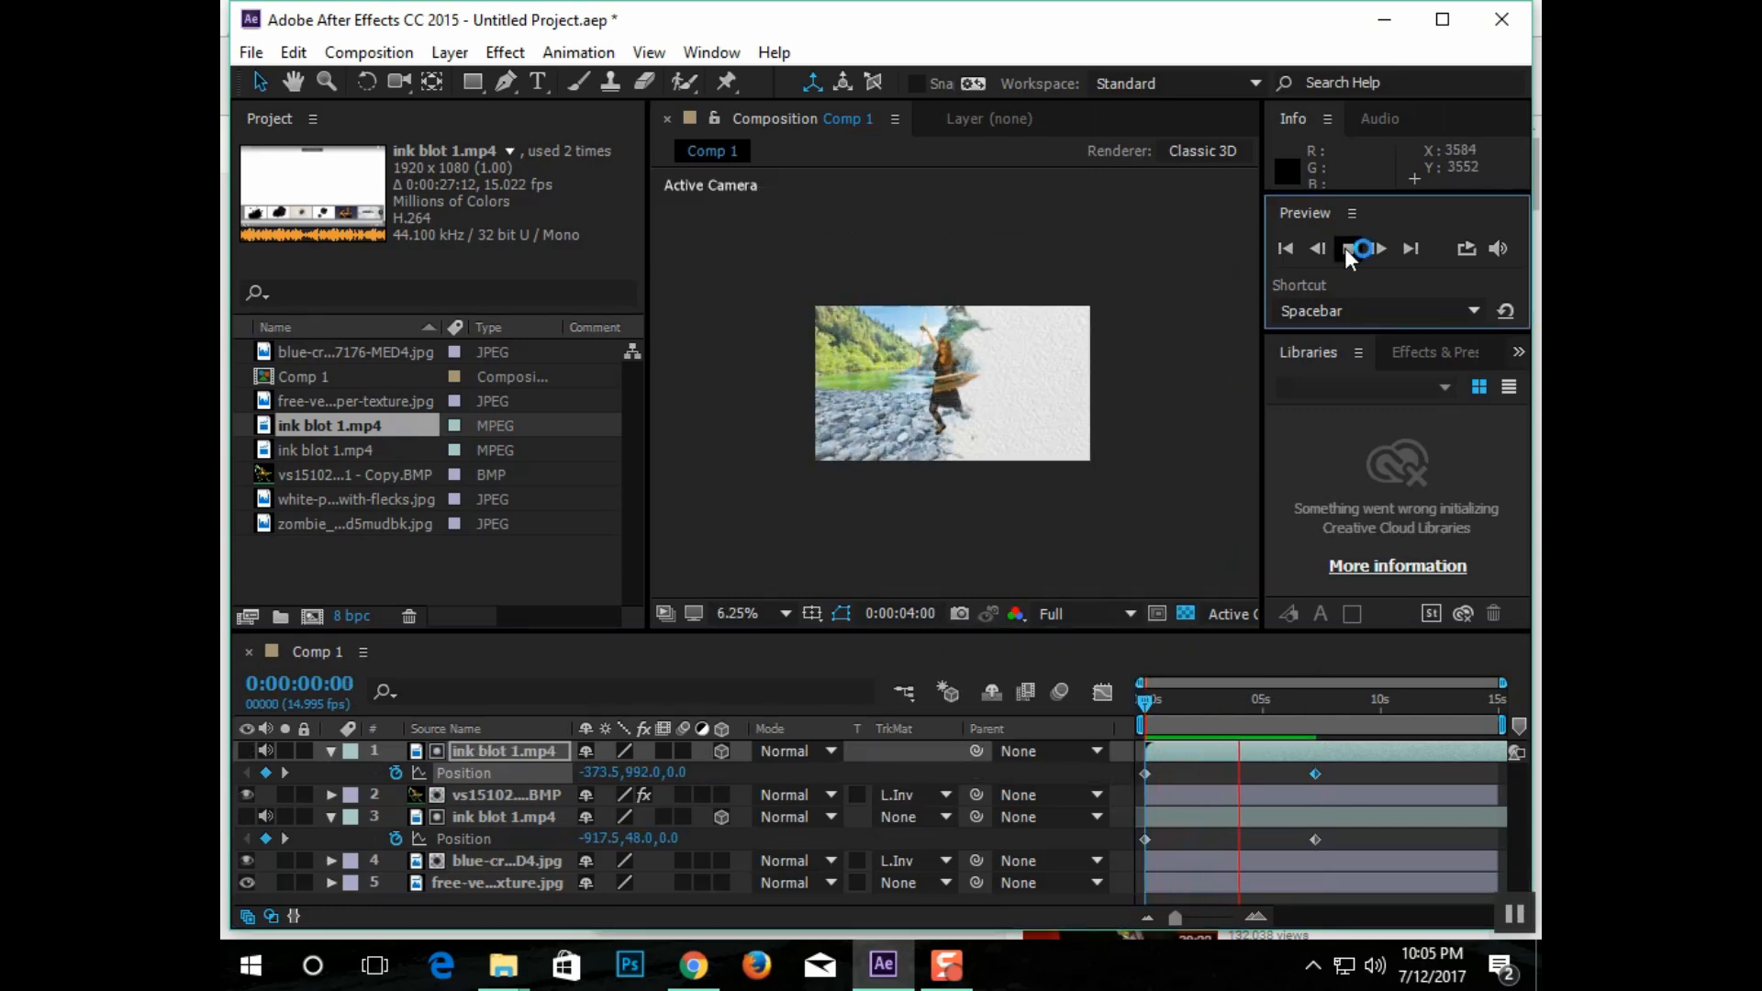
left_click(1360, 248)
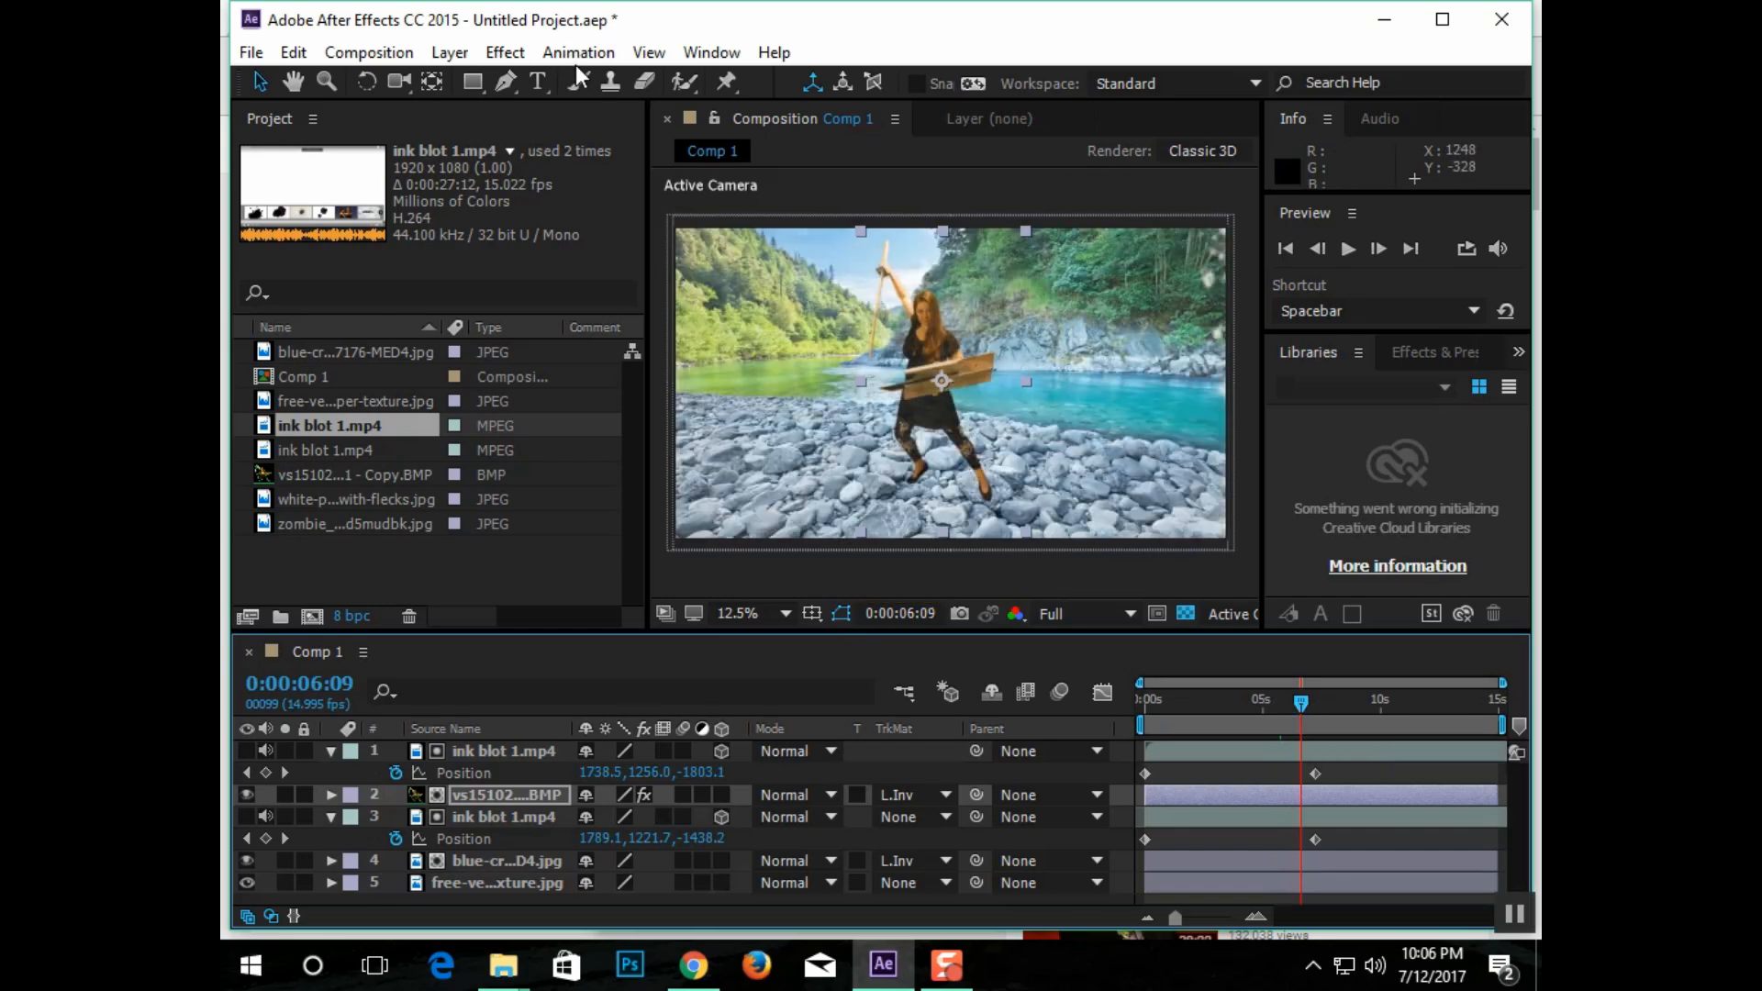
Step: Apply Black & White to the river photo, then select the woman layer for the same effect
left_click(505, 52)
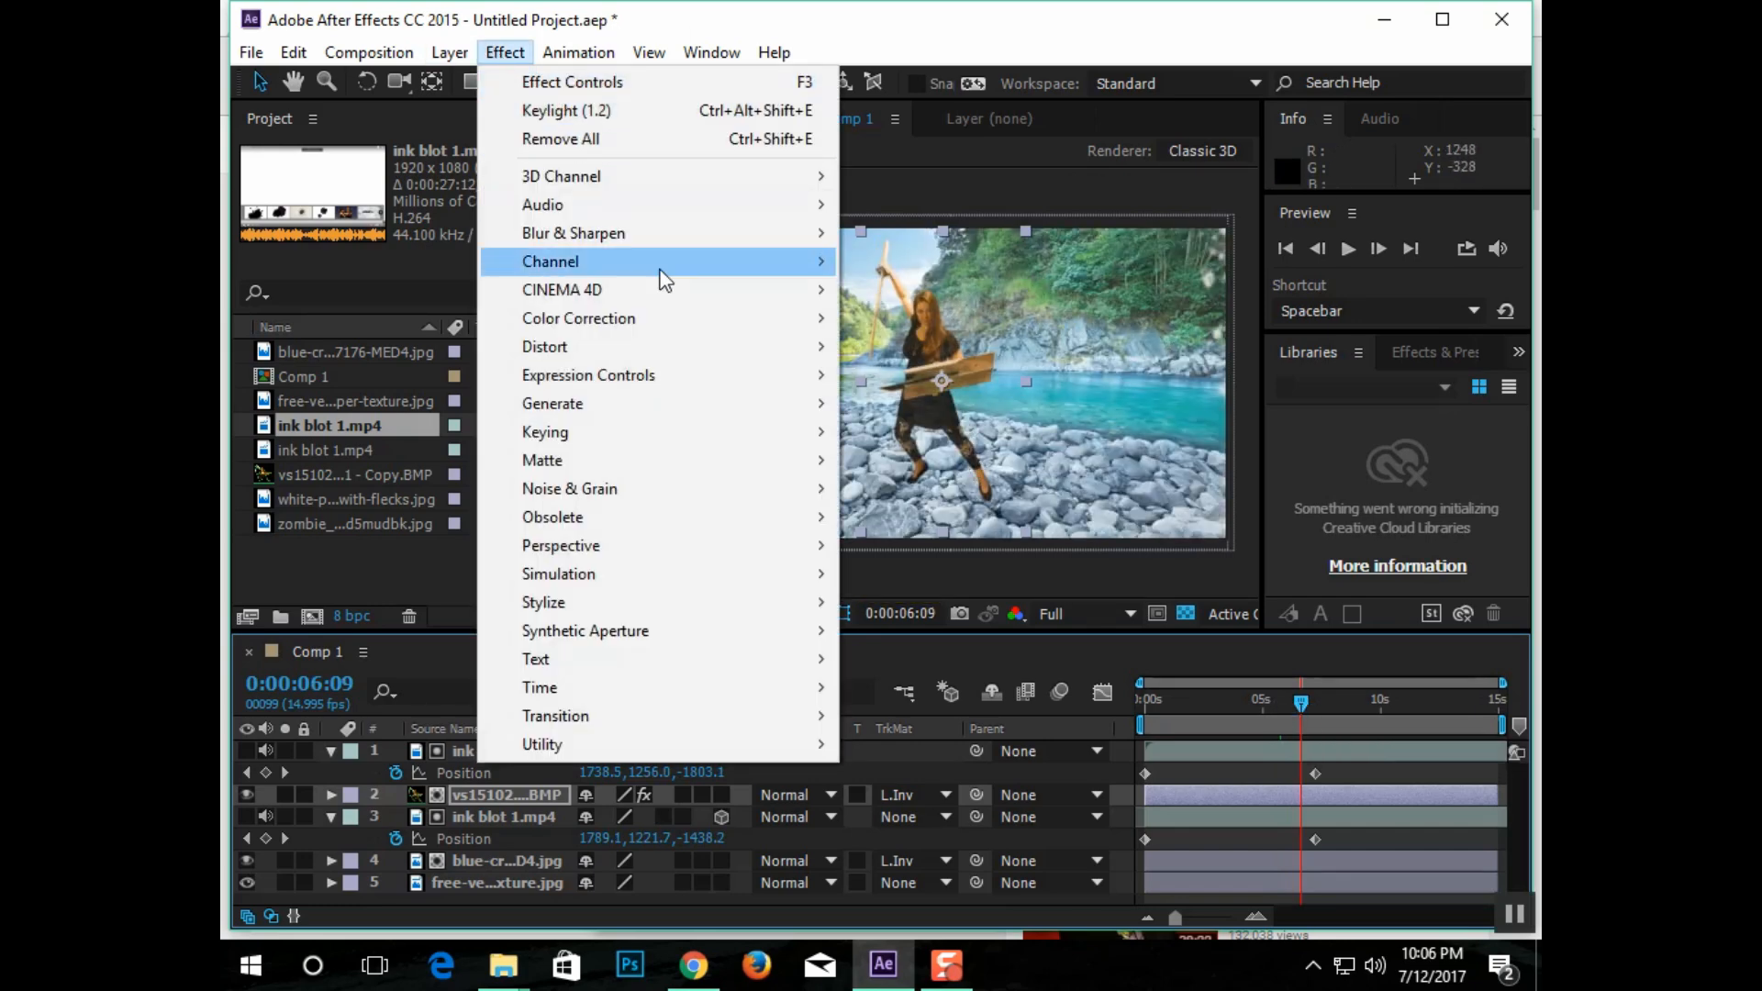
mouse_move(578, 317)
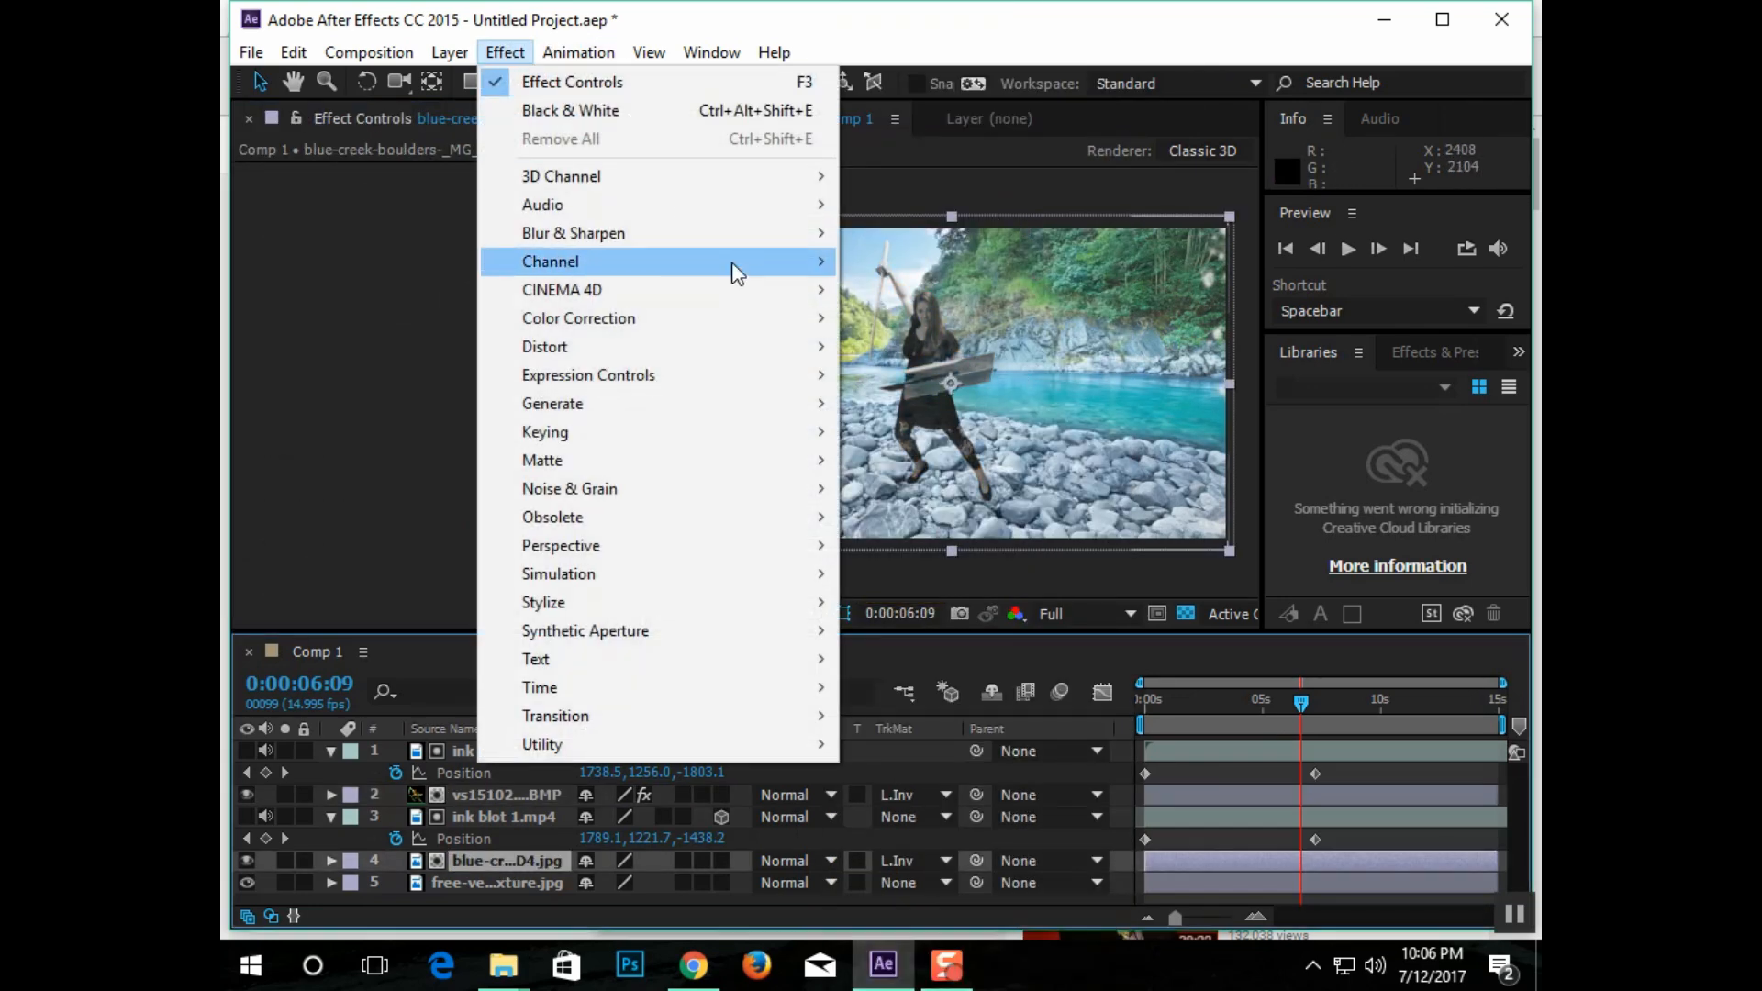
left_click(571, 110)
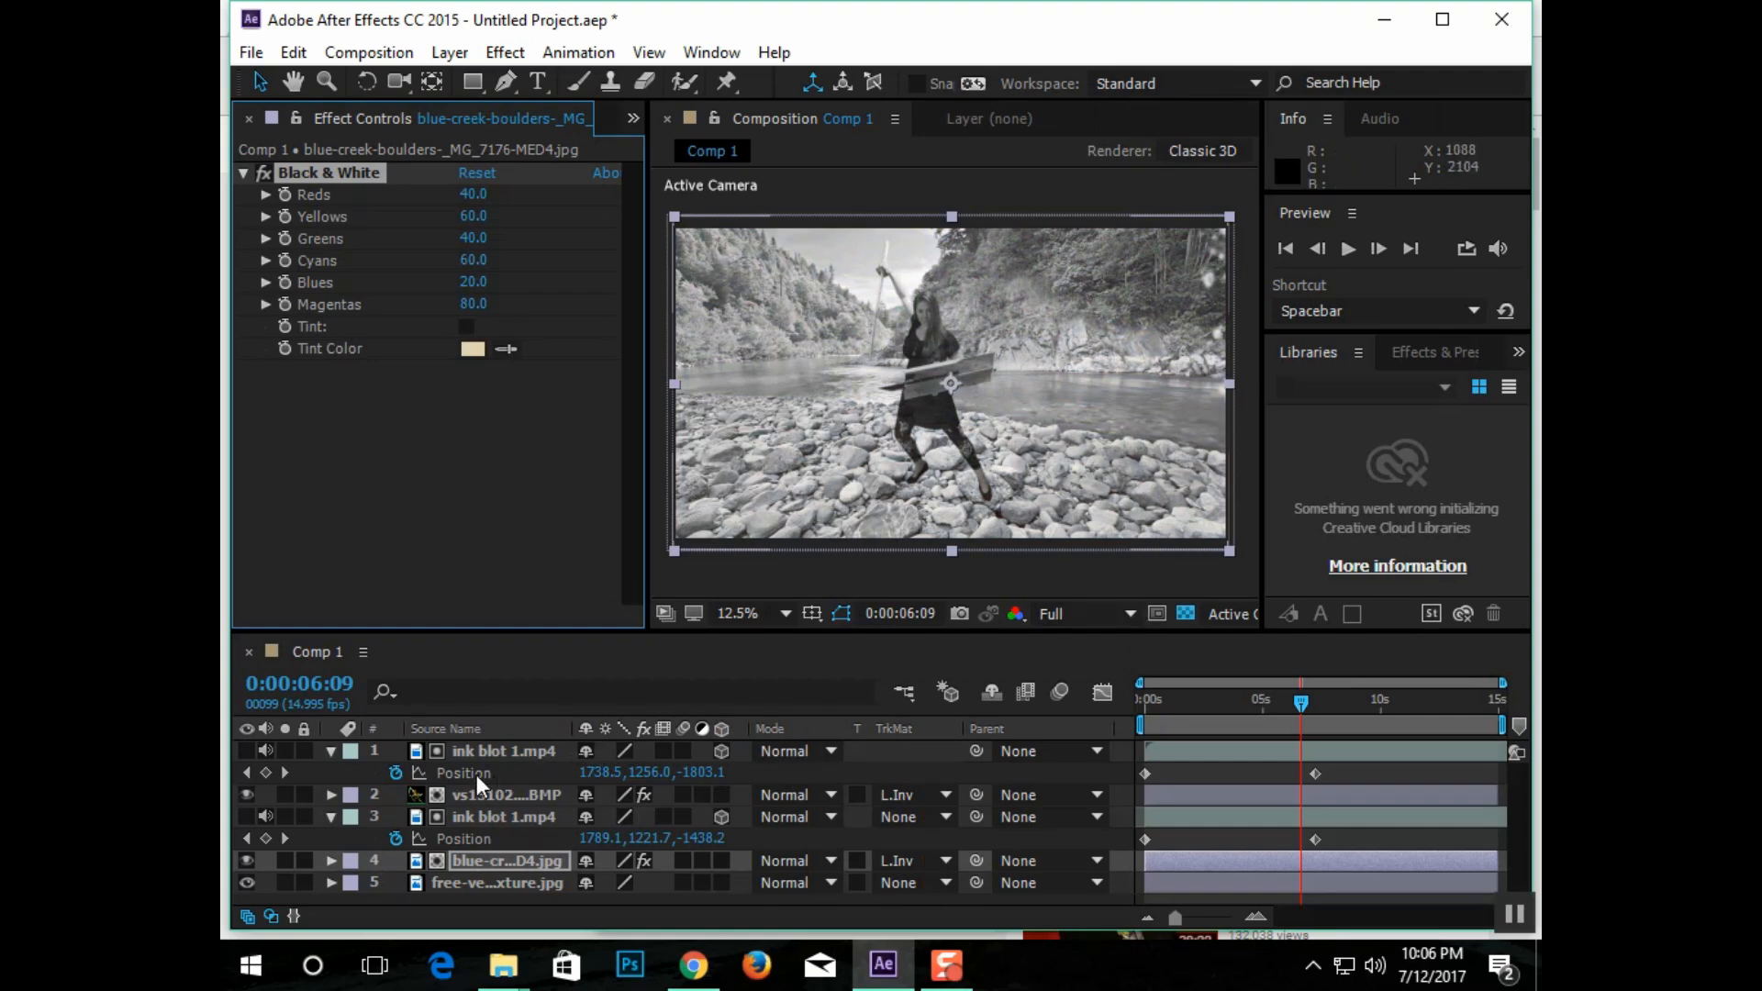
left_click(507, 795)
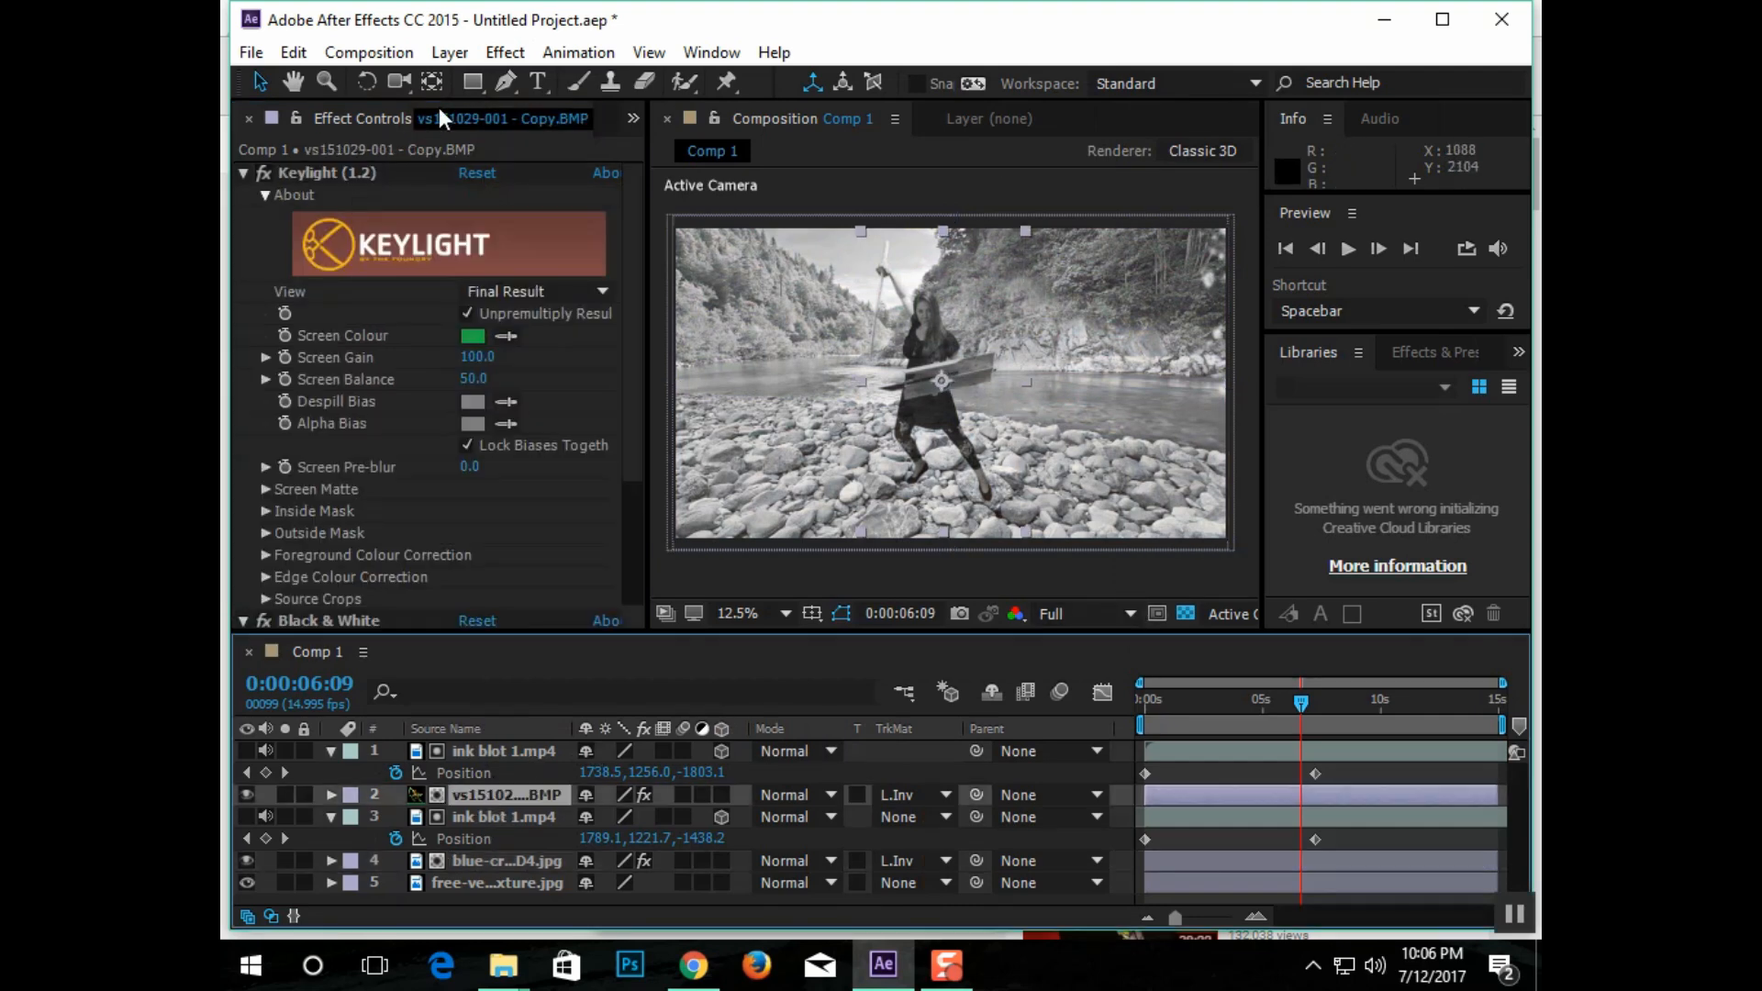
left_click(504, 52)
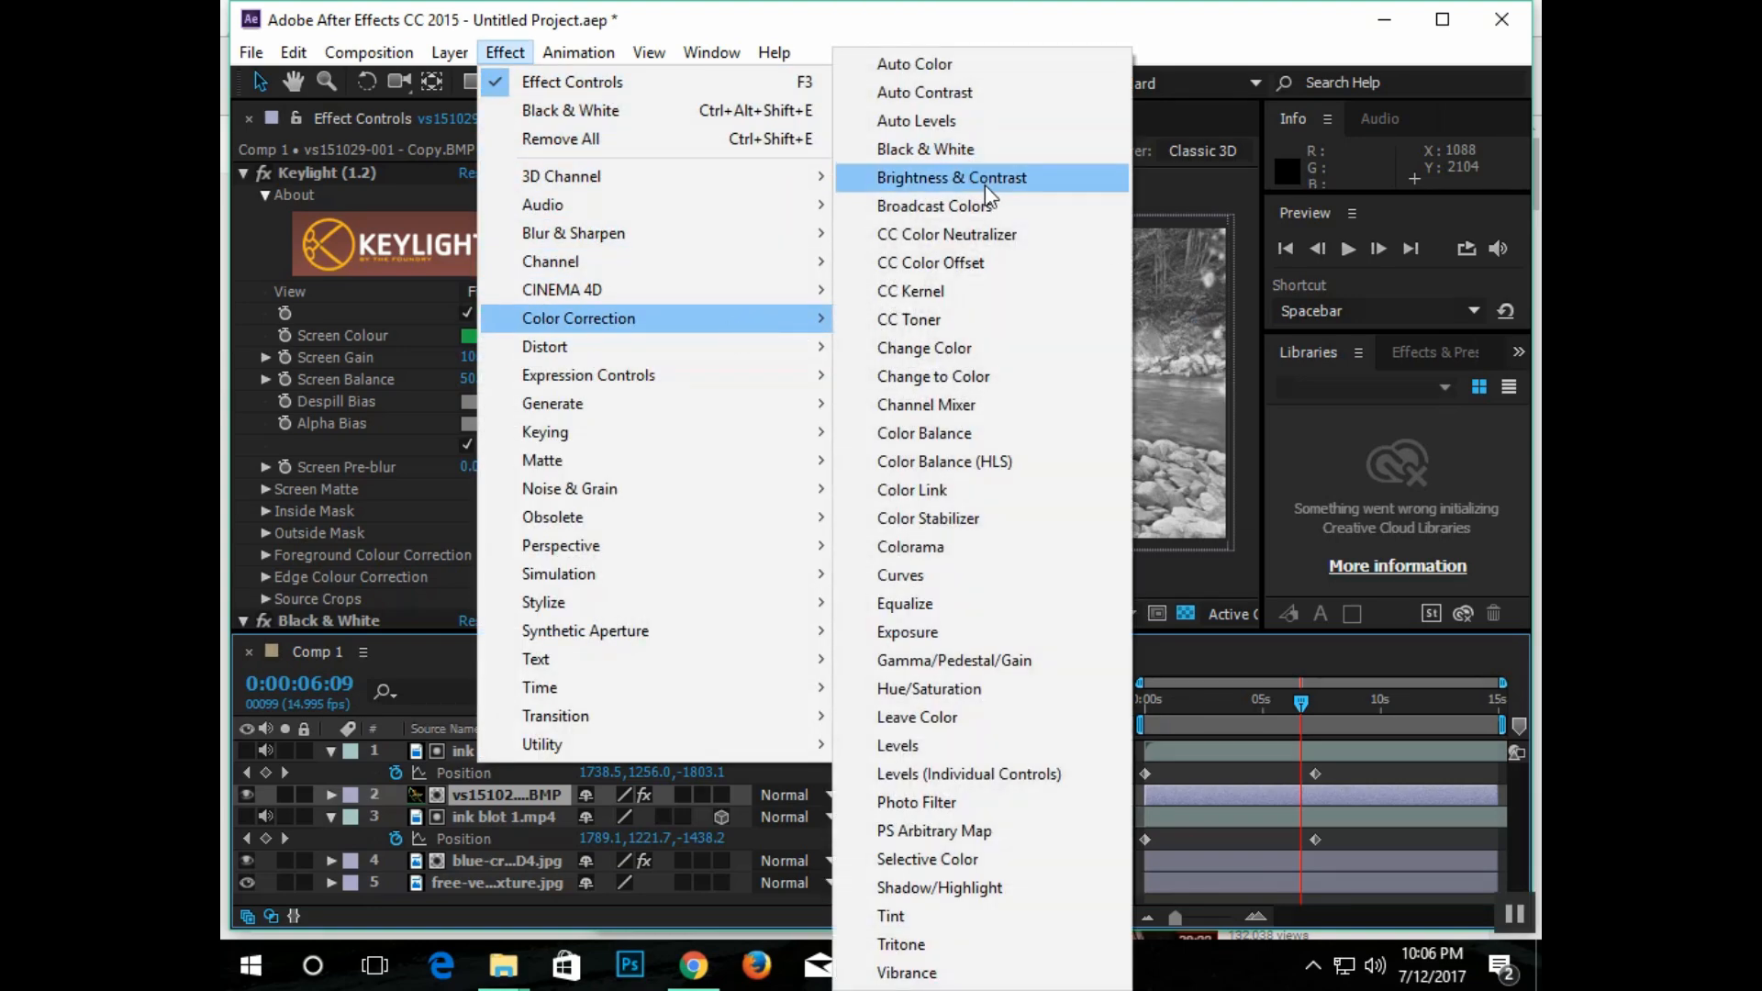
Step: Apply Brightness & Contrast to the keyed woman and raise Brightness to 73
left_click(951, 178)
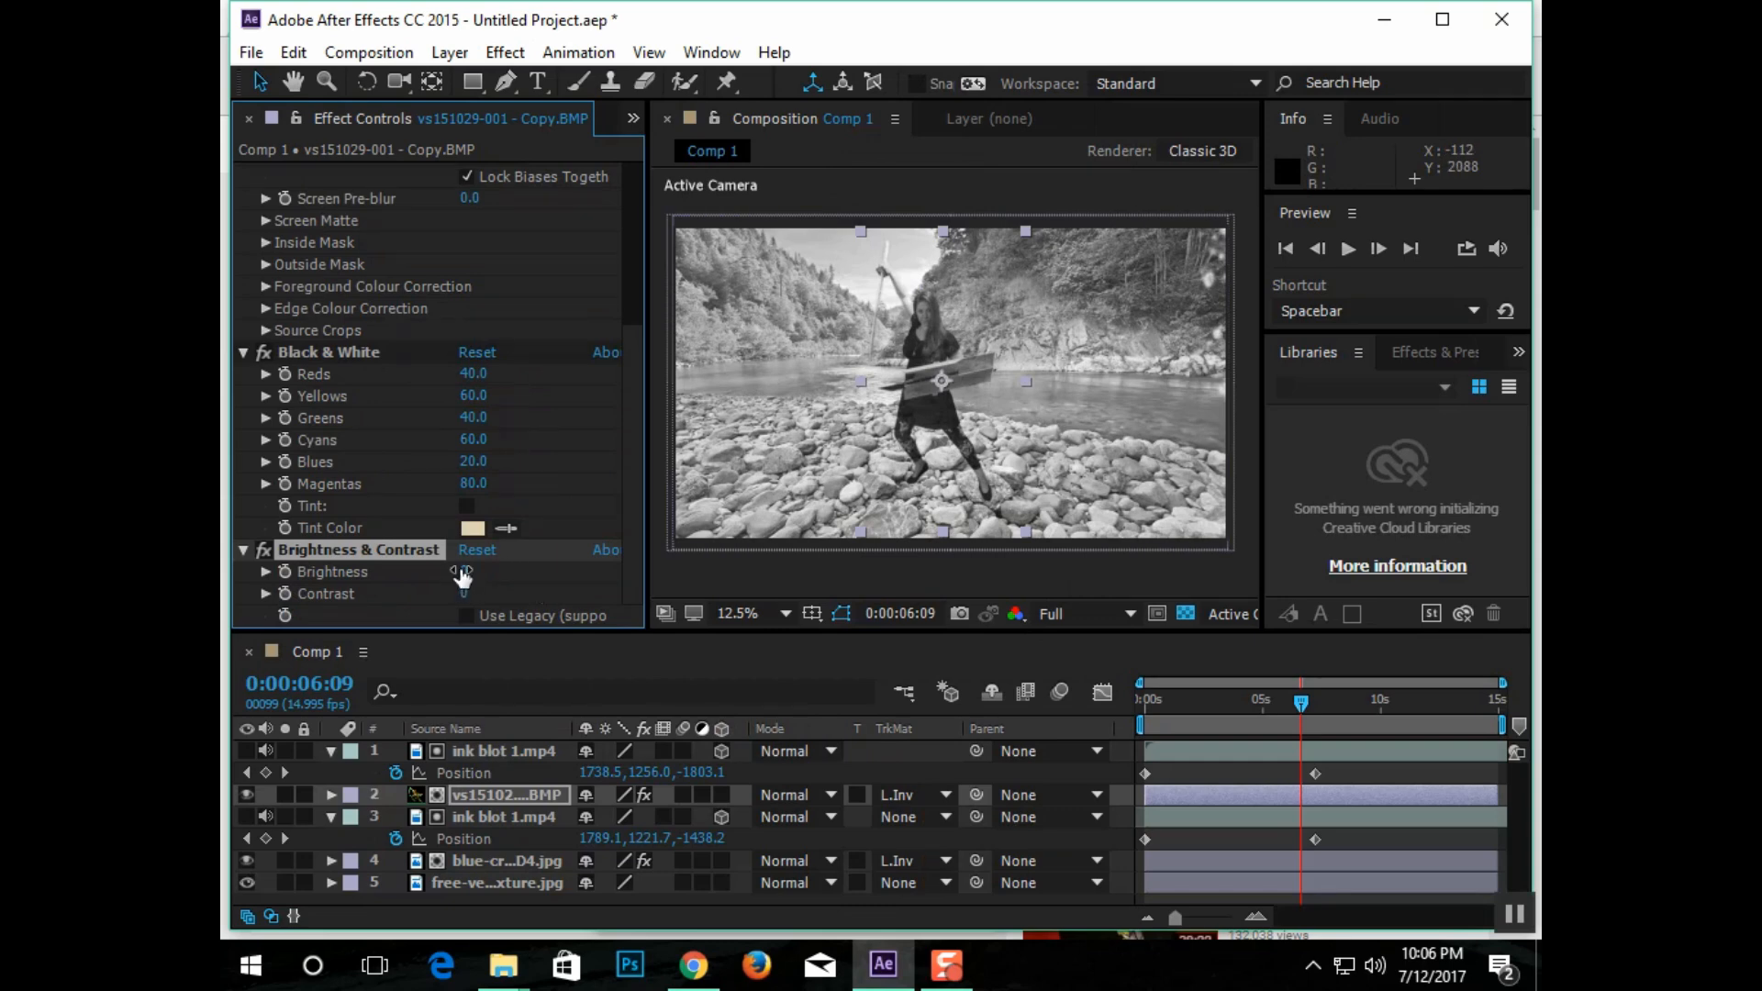
left_click_drag(461, 571, 545, 571)
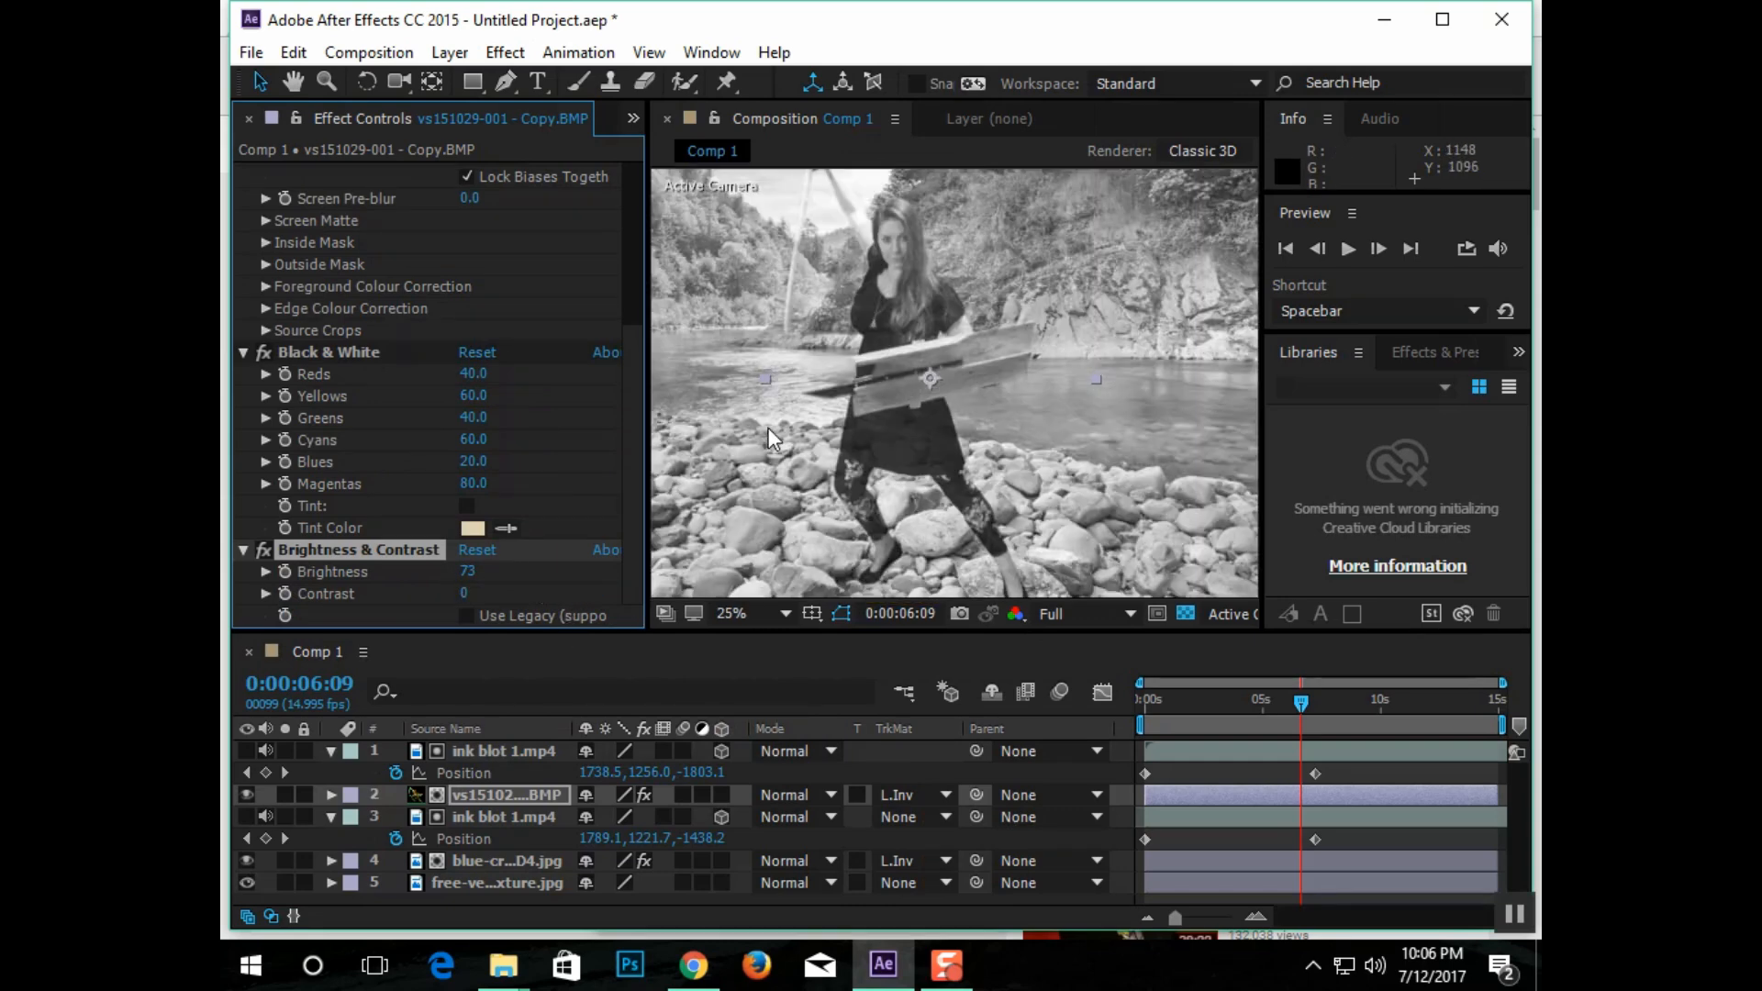
mouse_move(613, 494)
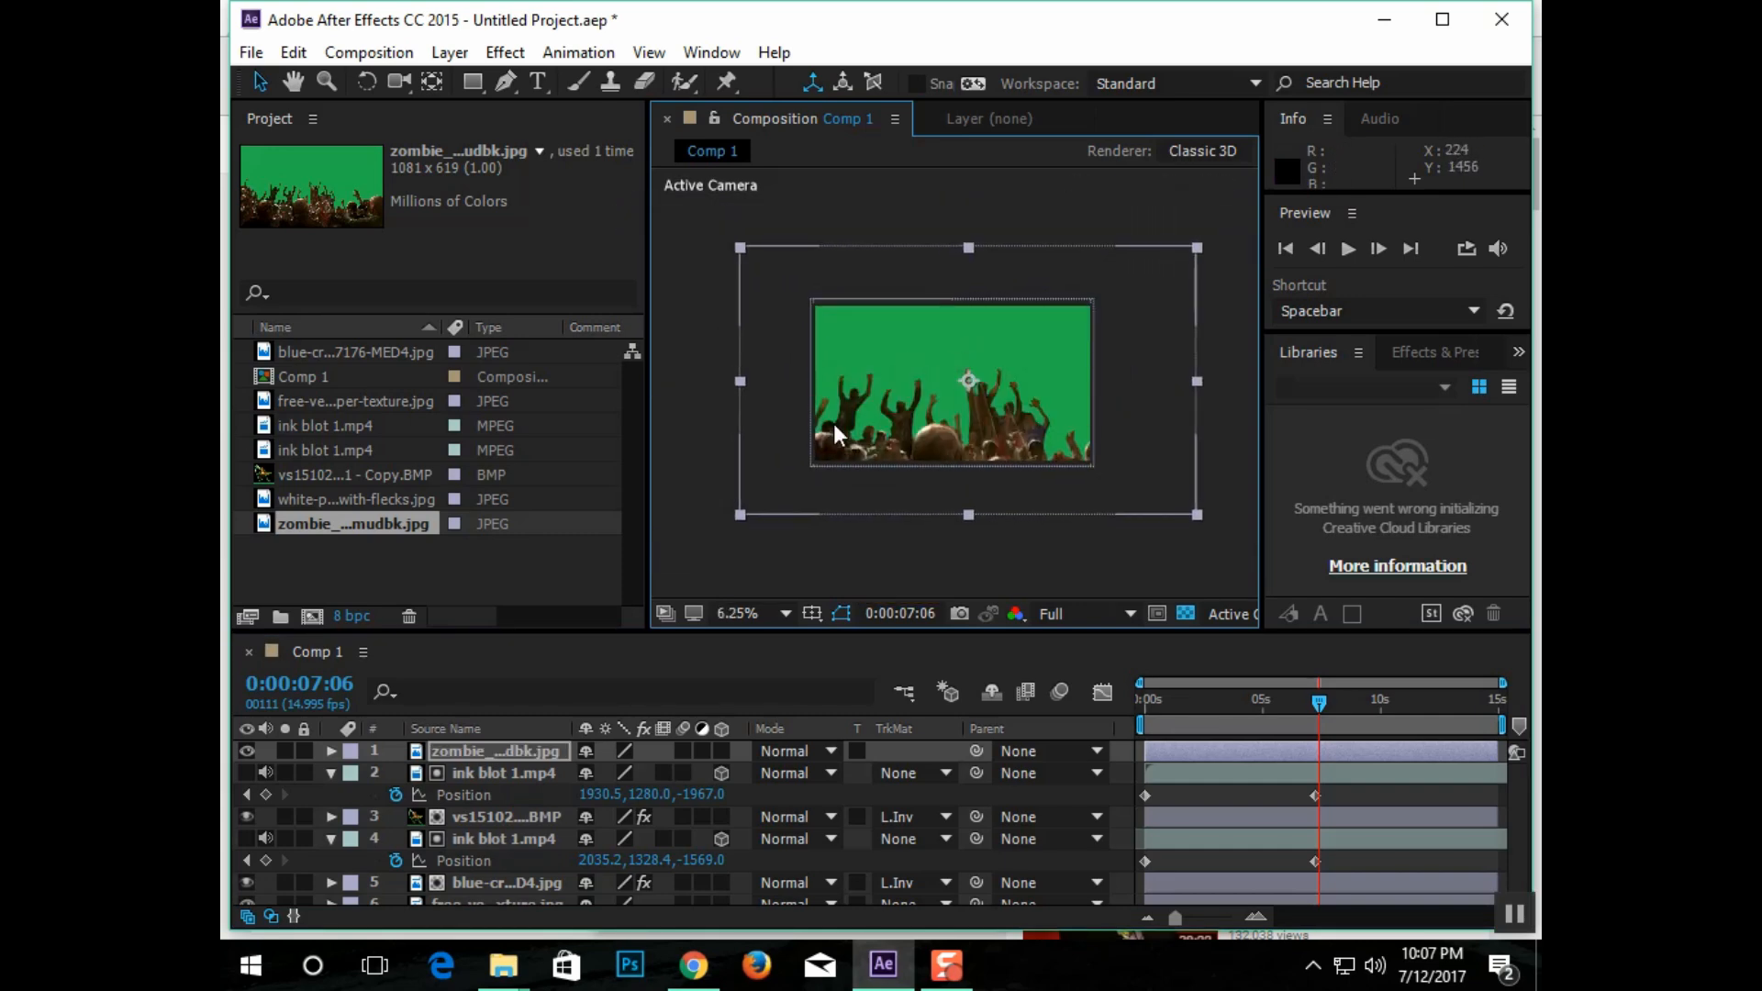
Step: Key and desaturate the zombies, reposition their ink blot keyframe, and set zombie TrkMat to Luma Inverted Matte
left_click(505, 51)
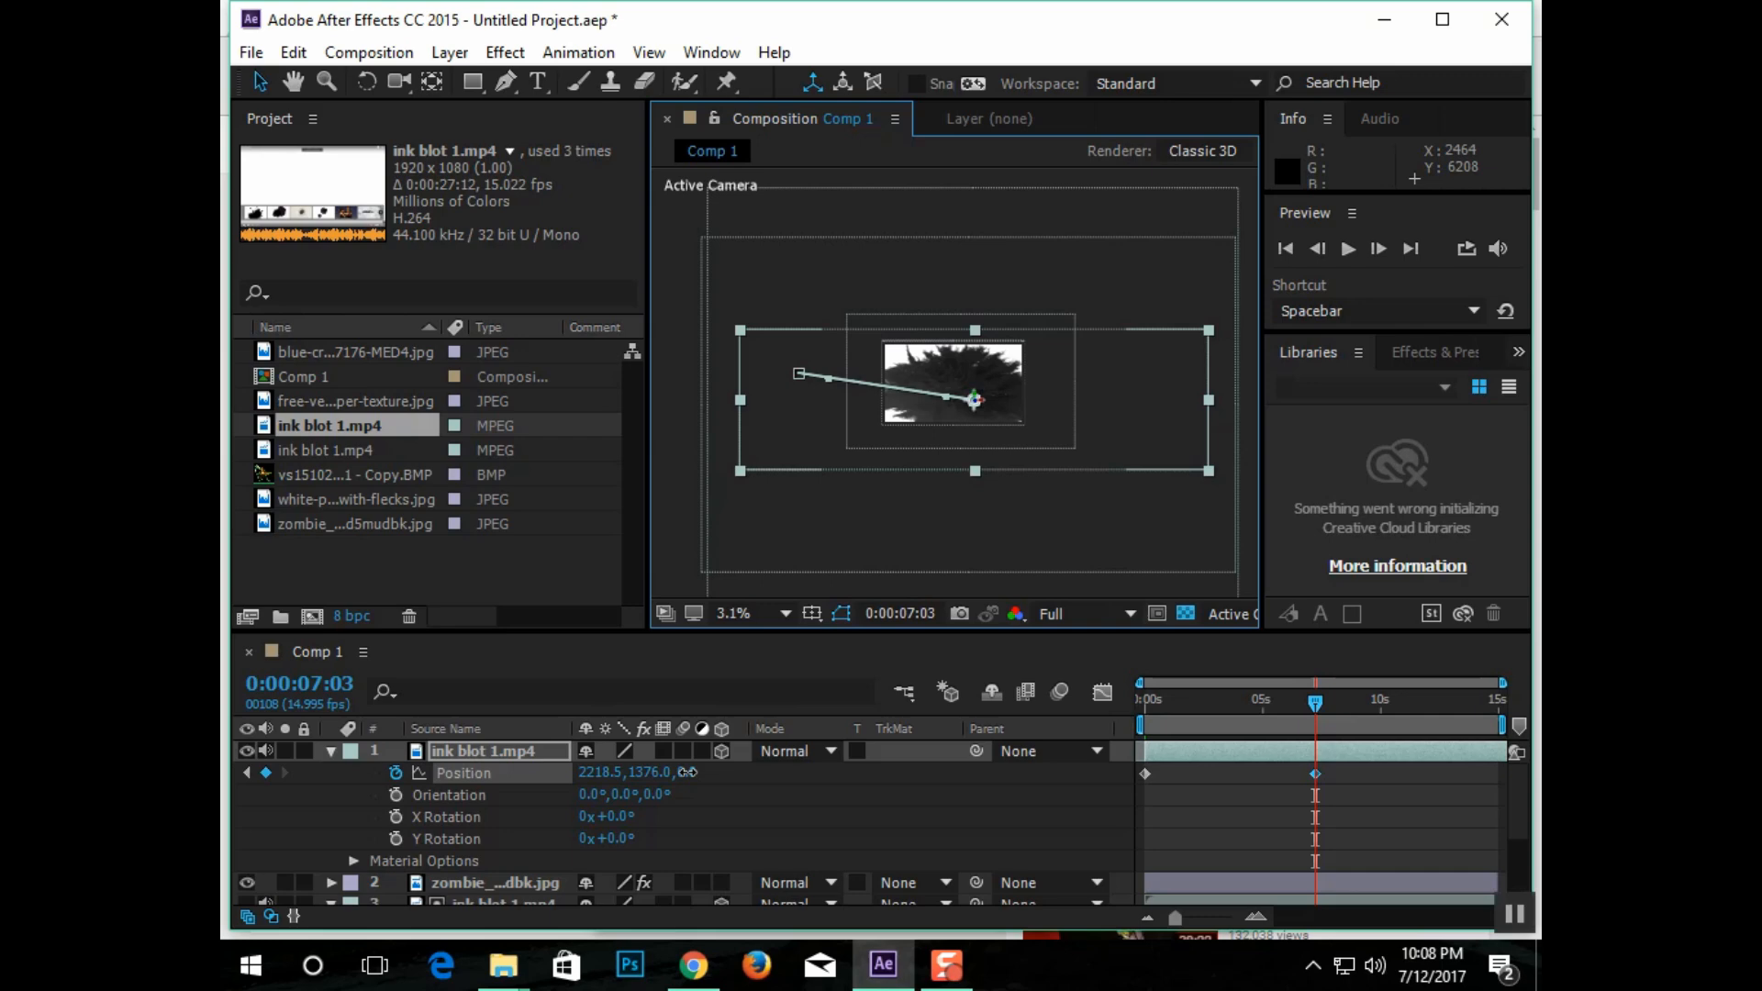
left_click_drag(975, 400, 968, 422)
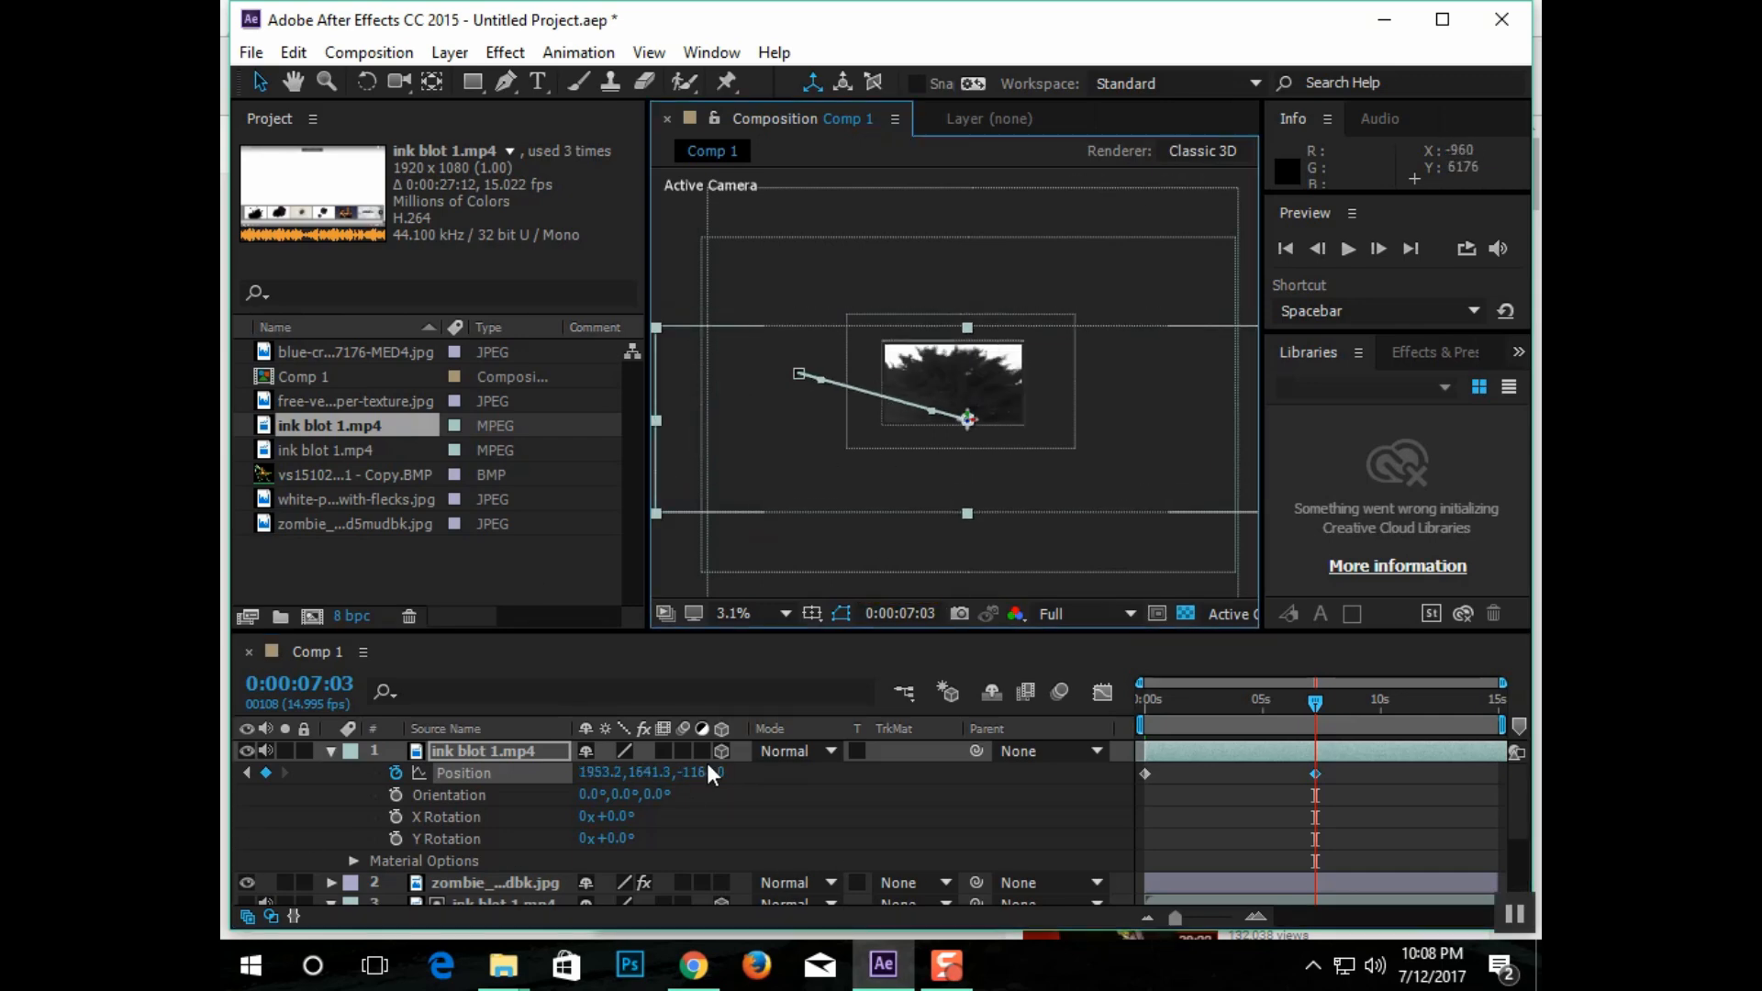
left_click(907, 883)
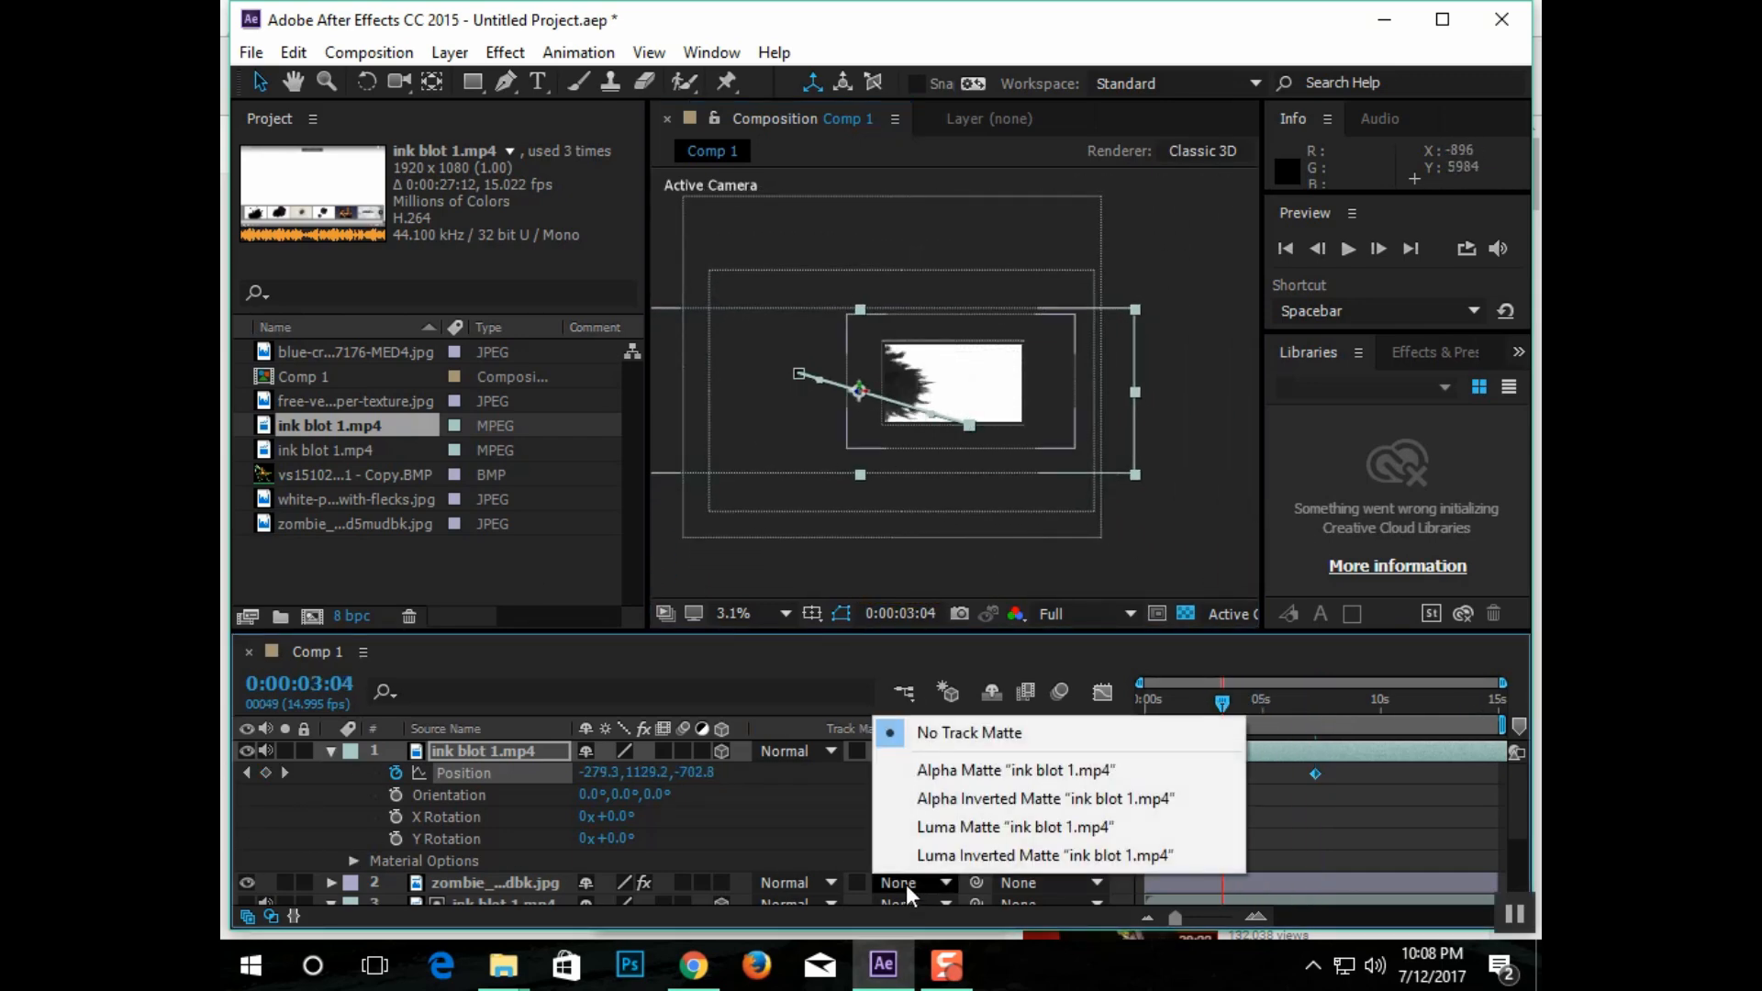
left_click(1043, 855)
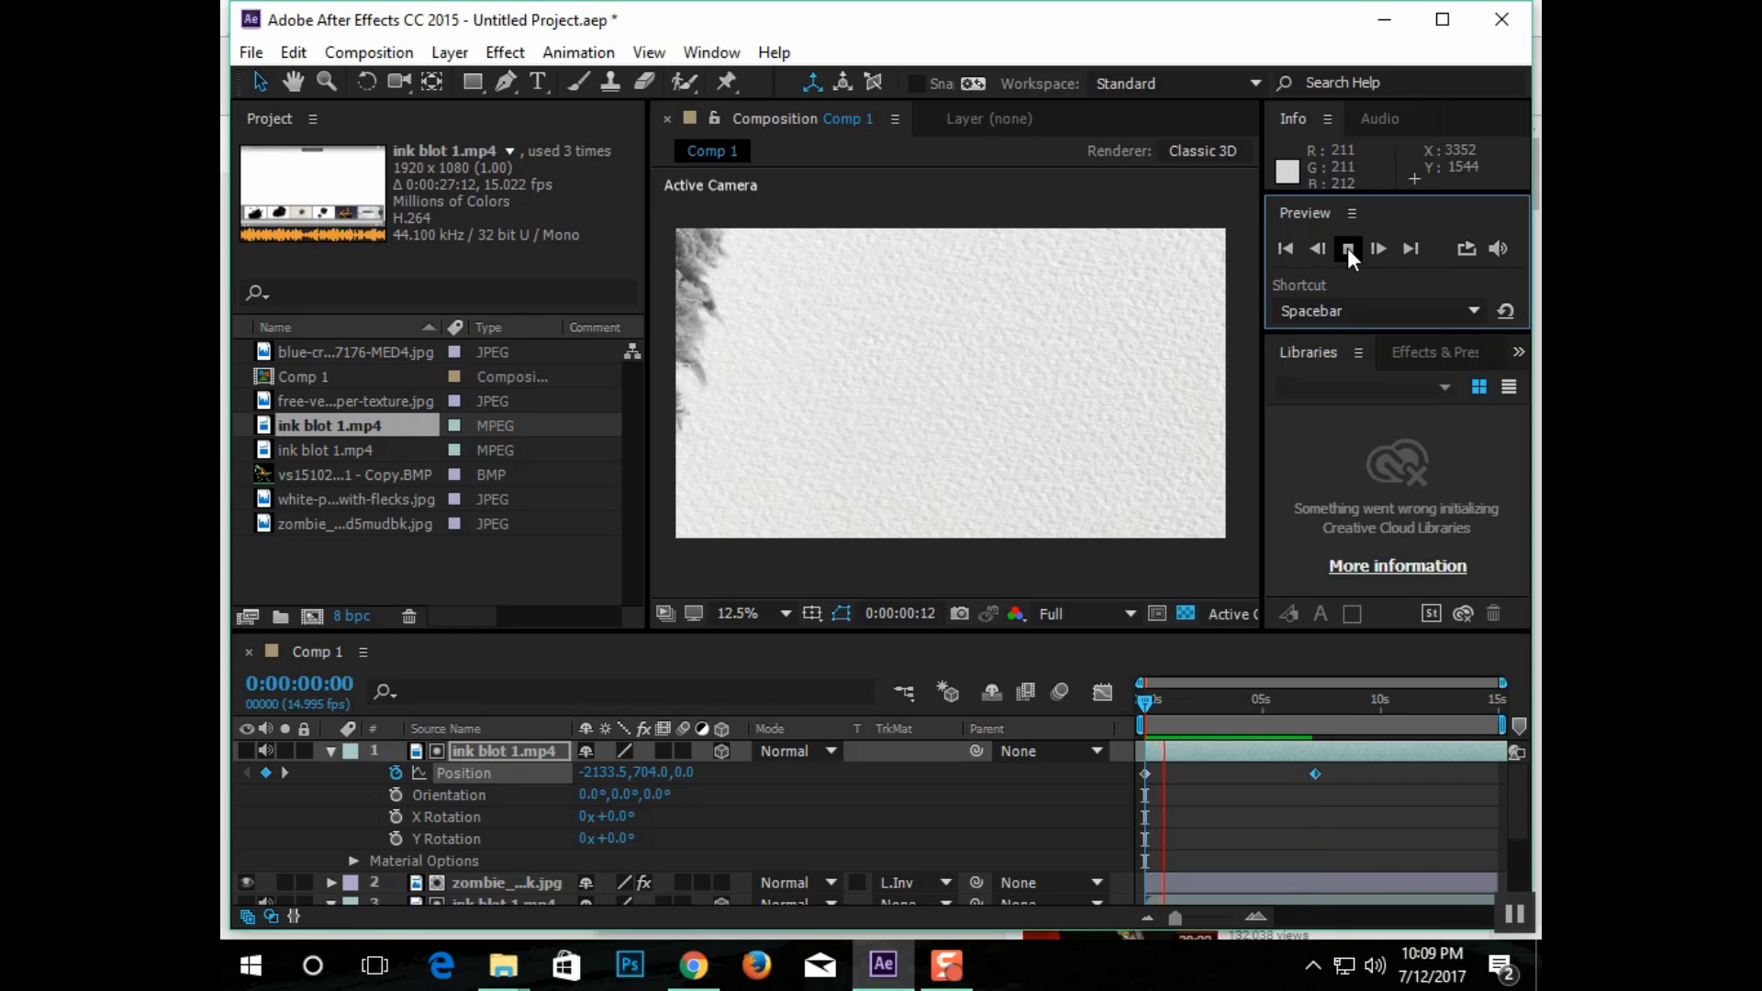
Step: Play the finished composite showing the river, woman and zombies revealing through the ink blots
left_click(1349, 248)
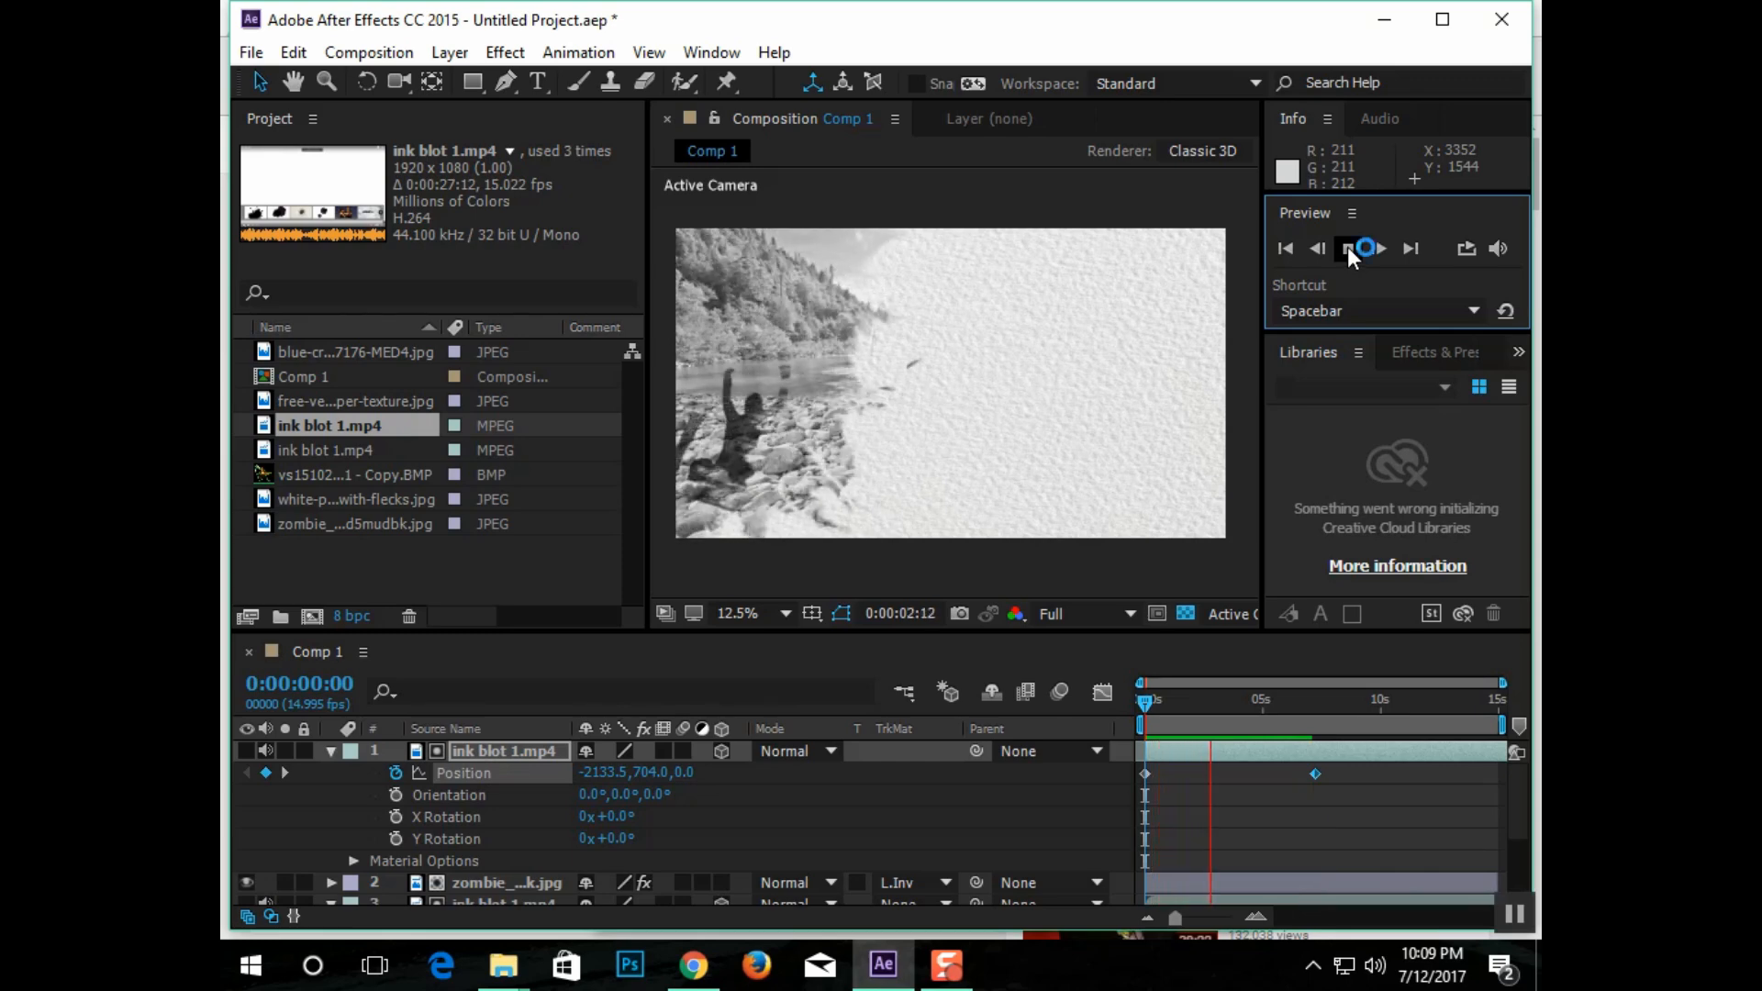
left_click(1369, 247)
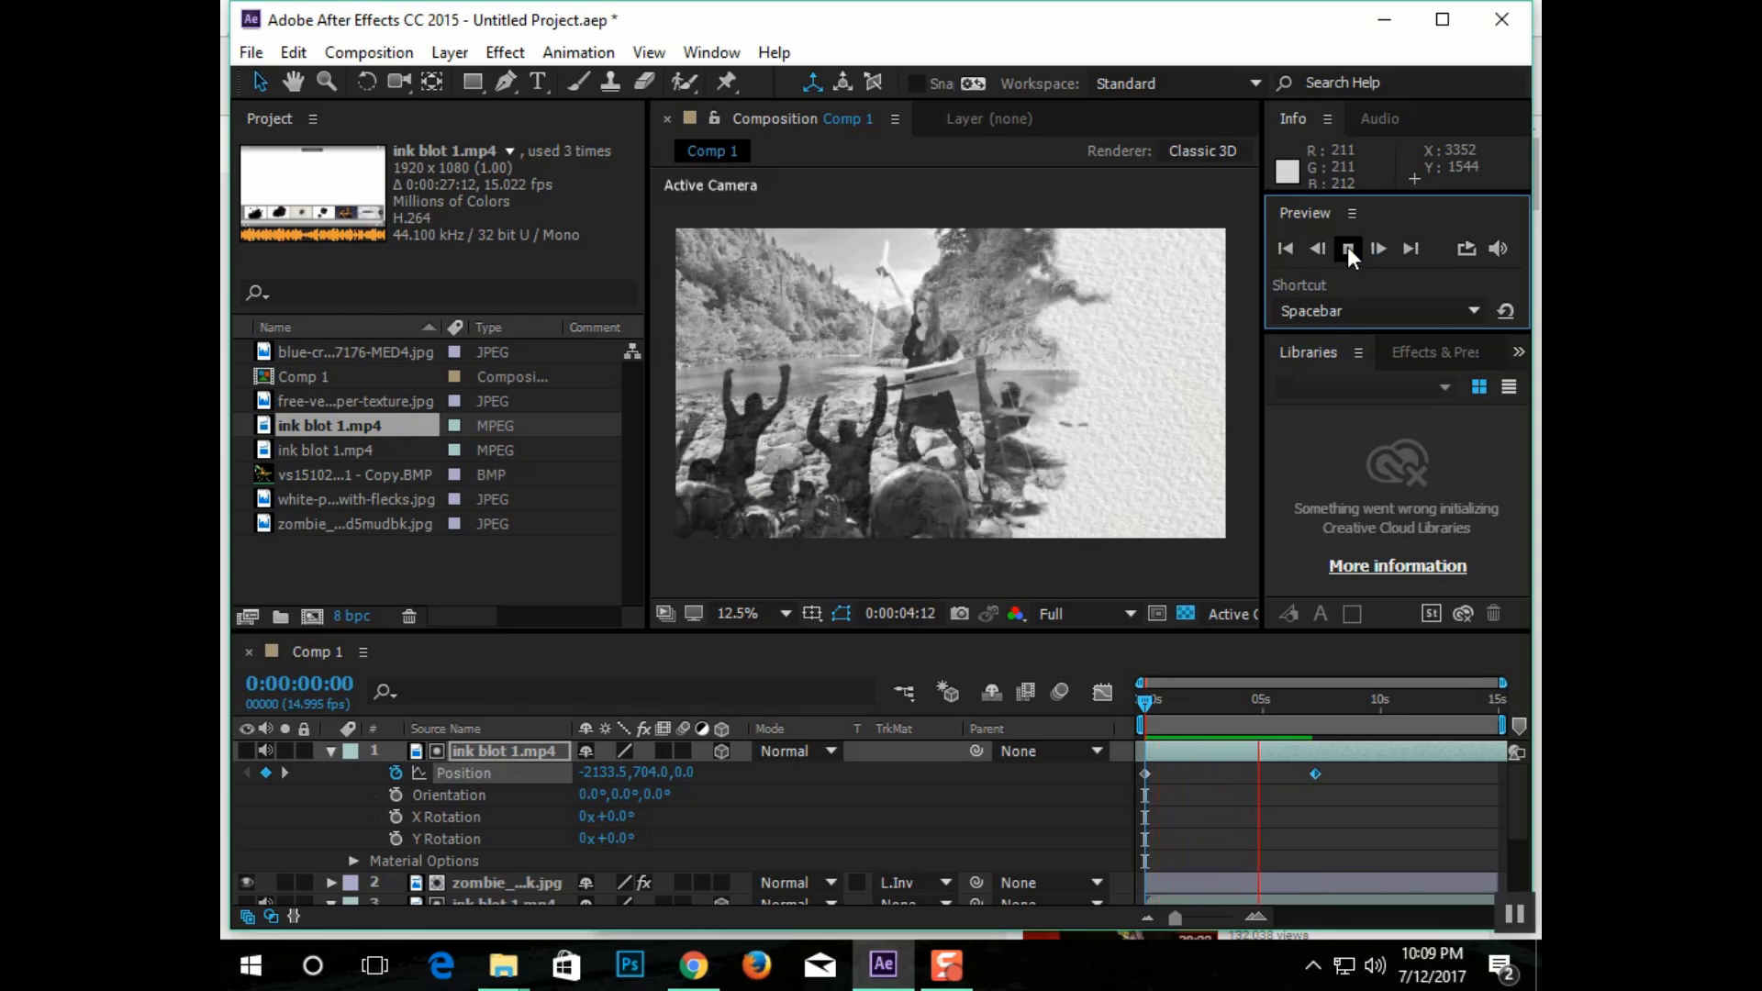